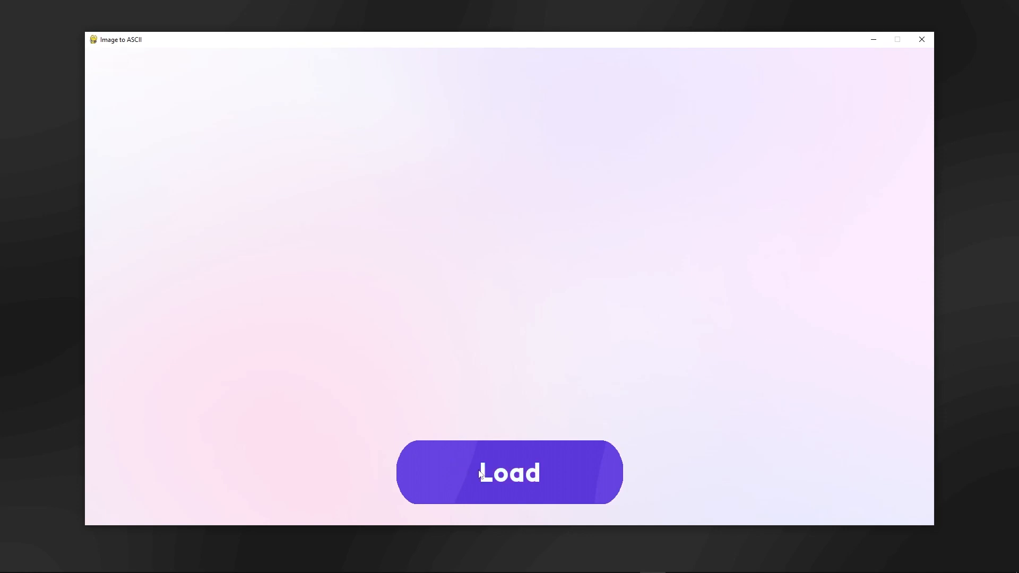
Step: Load the Bling Bling Boy picture, convert it, and save the ASCII text as 'Bling Bling'
left_click(508, 472)
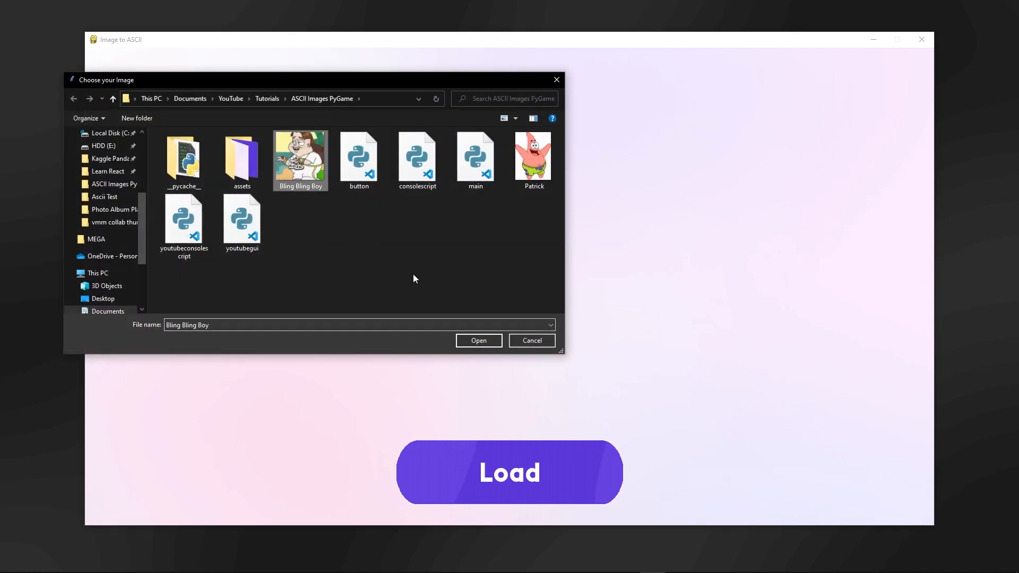
left_click(478, 340)
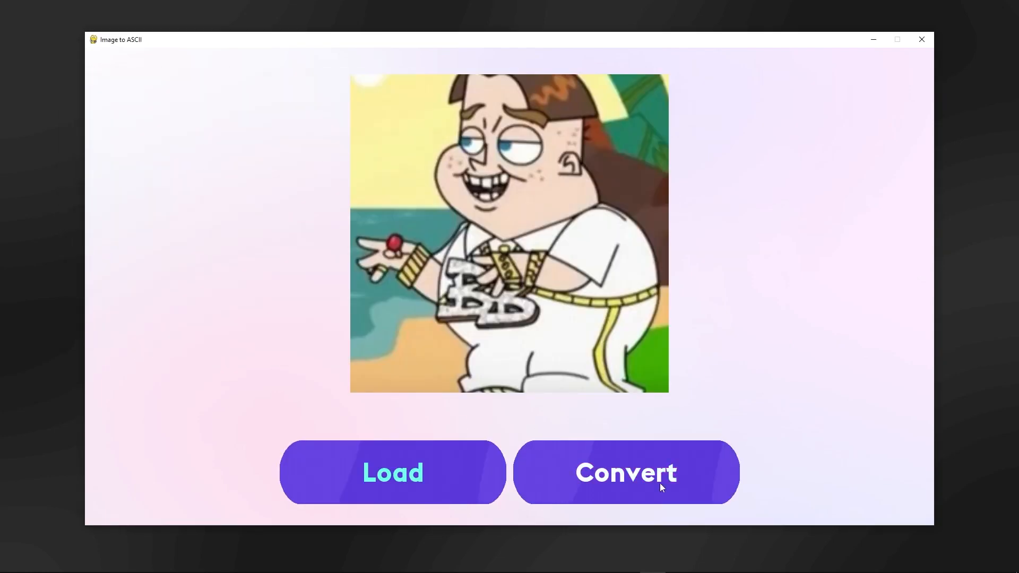
left_click(624, 472)
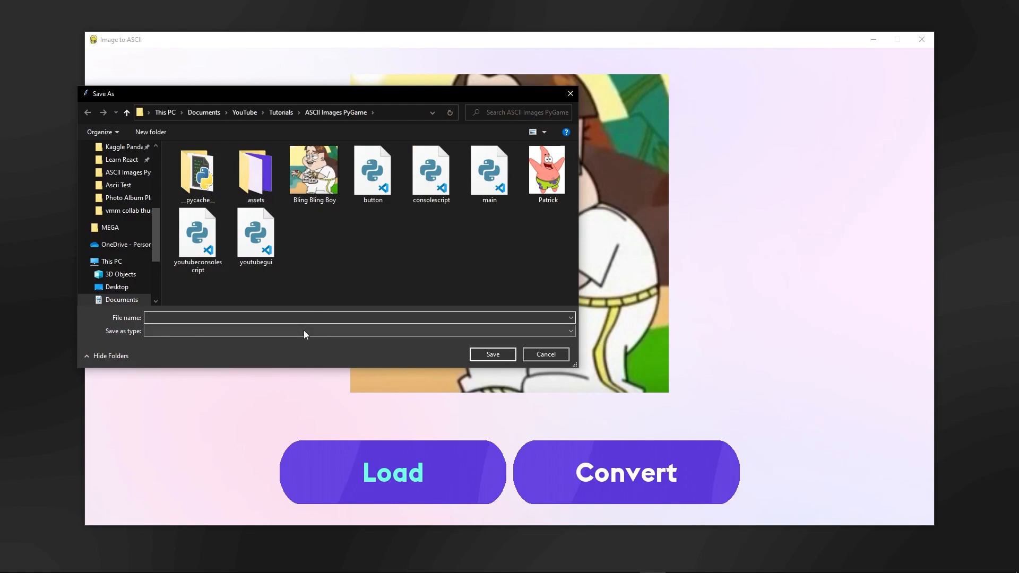
type("Bling Bling")
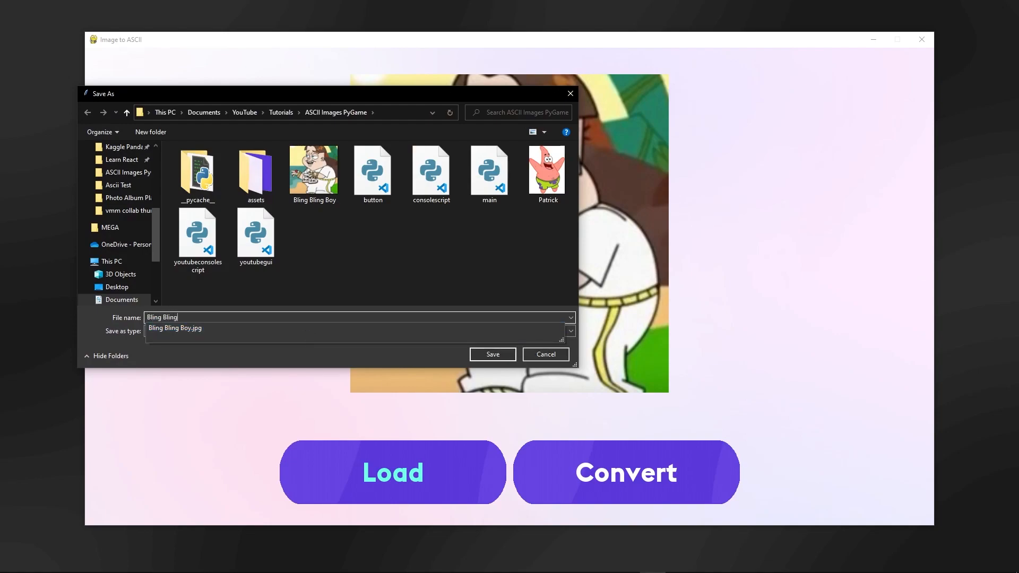
left_click(492, 354)
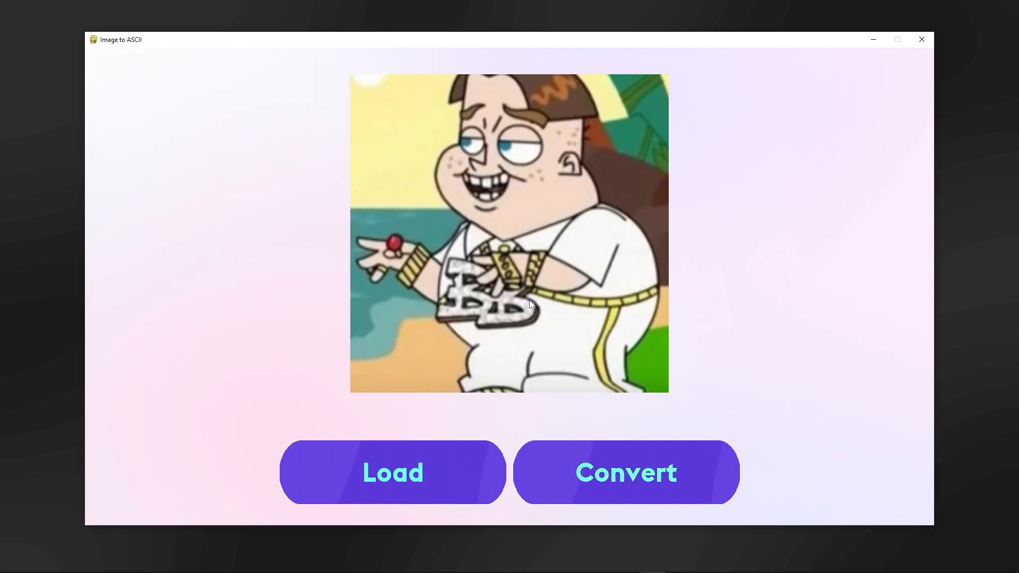
left_click(391, 472)
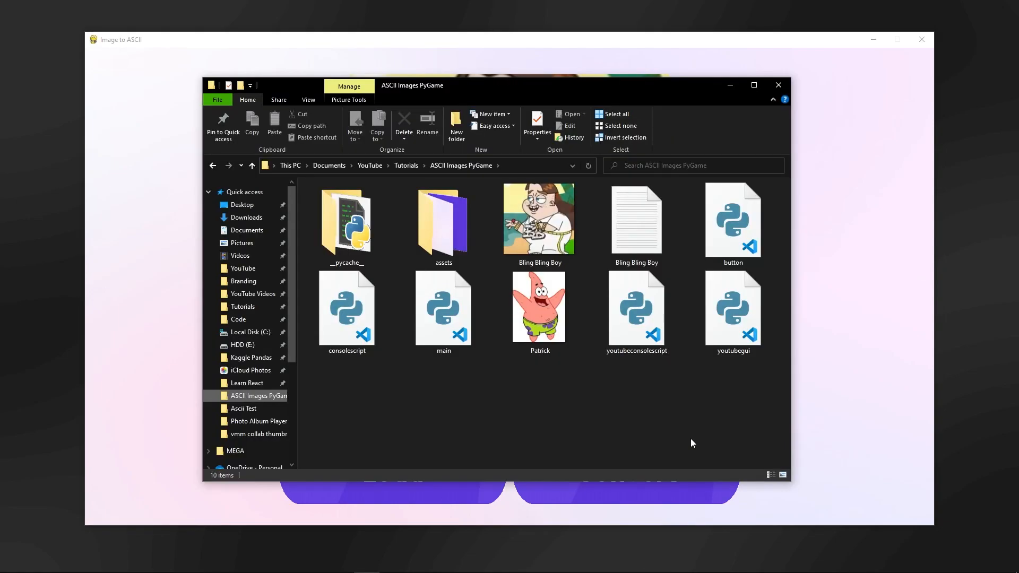
left_click(636, 220)
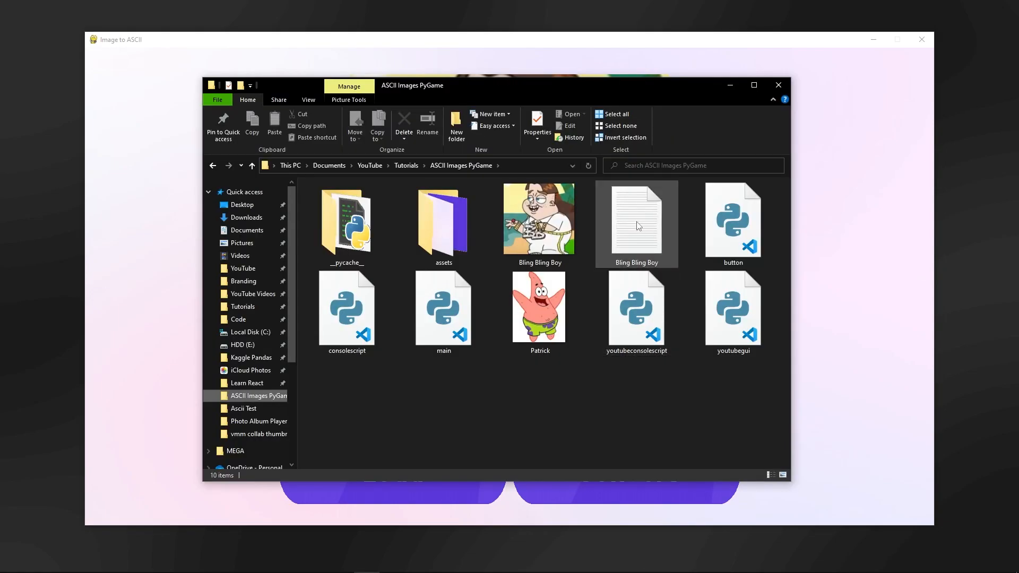
Step: Open the Bling Bling Boy text file in Notepad to view the ASCII art
double_click(636, 218)
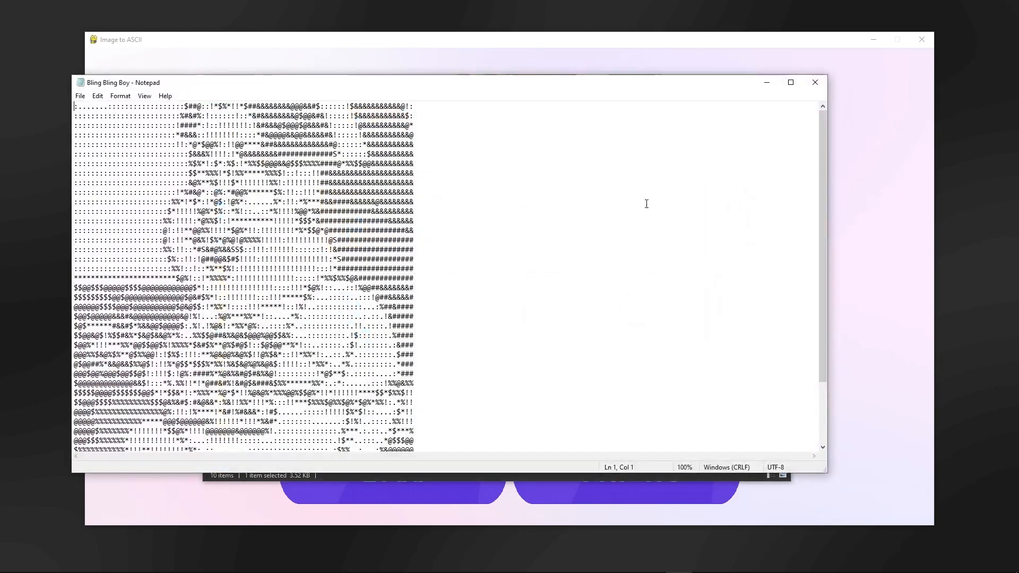
left_click(790, 83)
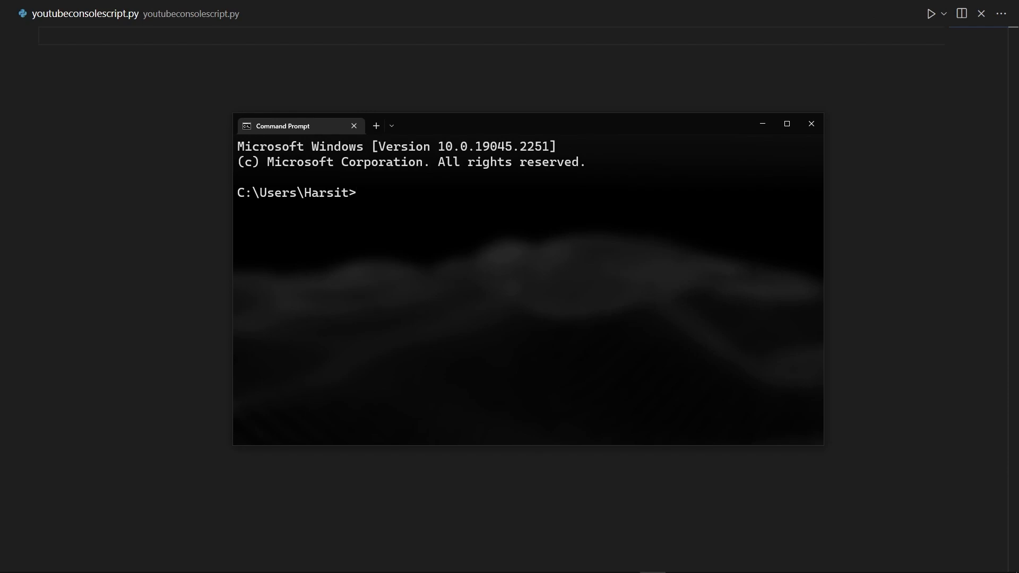
Step: Run 'pip install pywhatkit' in Command Prompt, confirming requirements are already satisfied
type("pip install py")
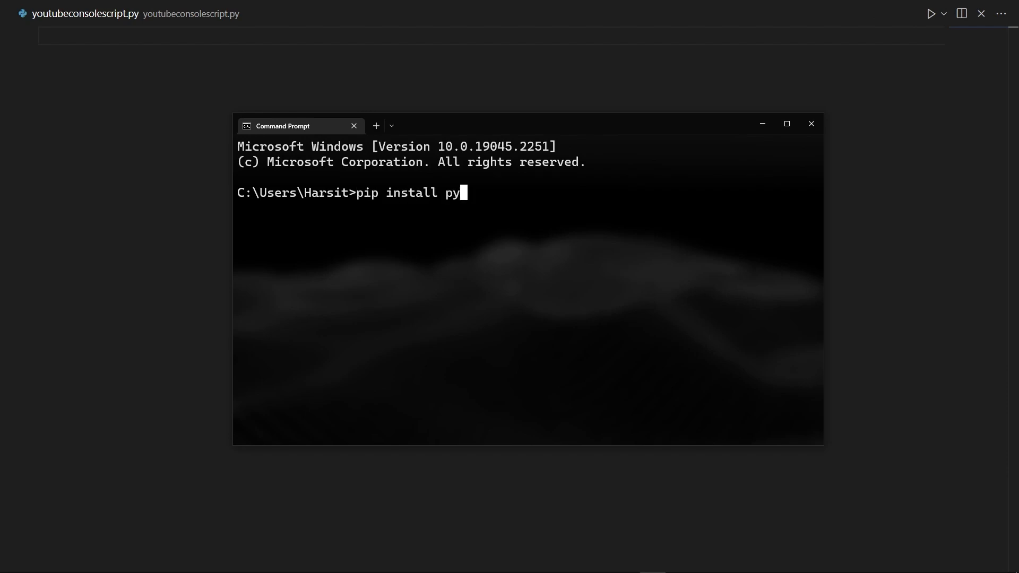
type("whatkit")
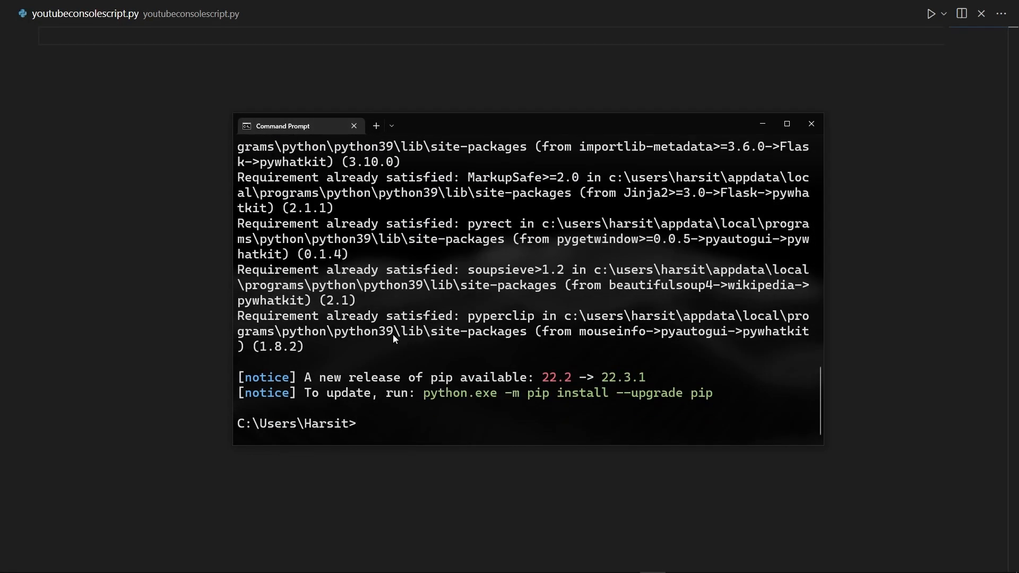
type("pip install pywhatkit")
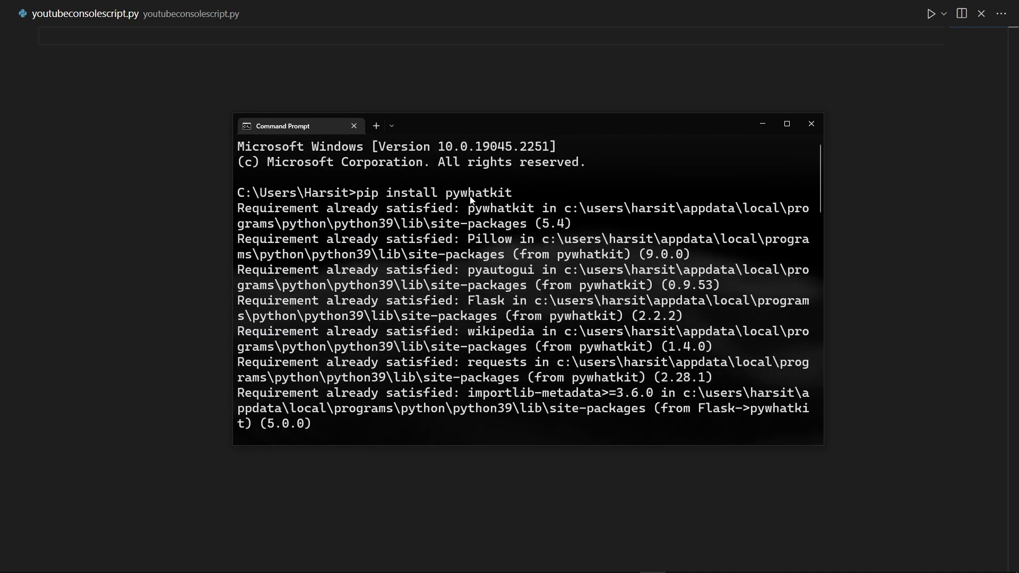
mouse_move(448, 202)
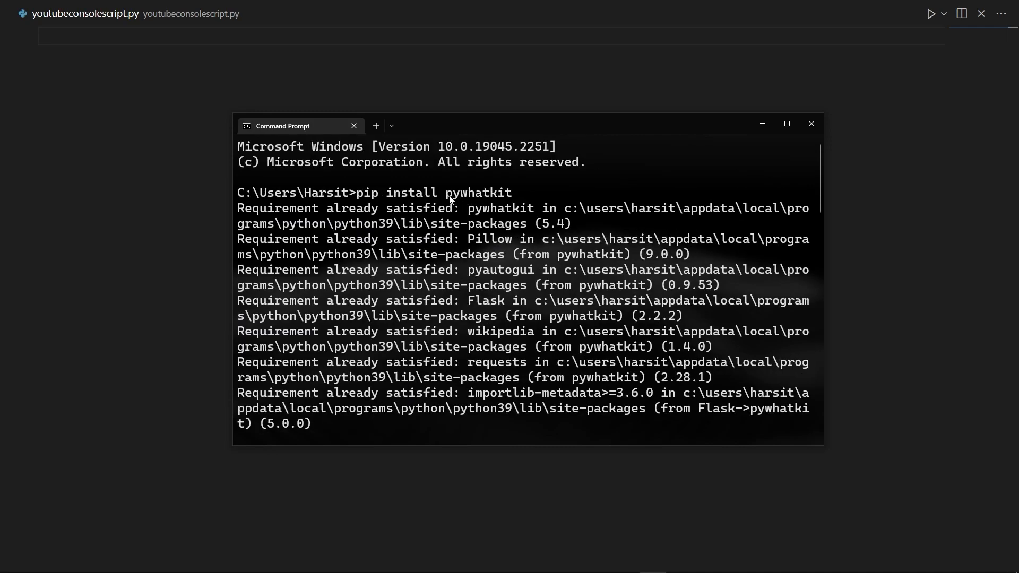
type("import pywhatkit")
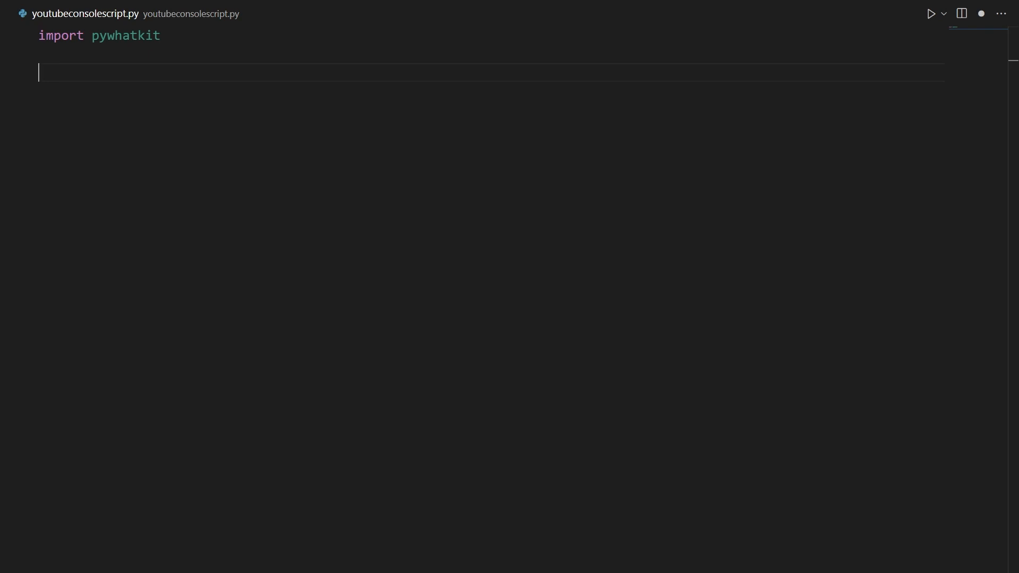
Step: Add an imagefilepath variable that reads the image path via input()
type("imagefilepath")
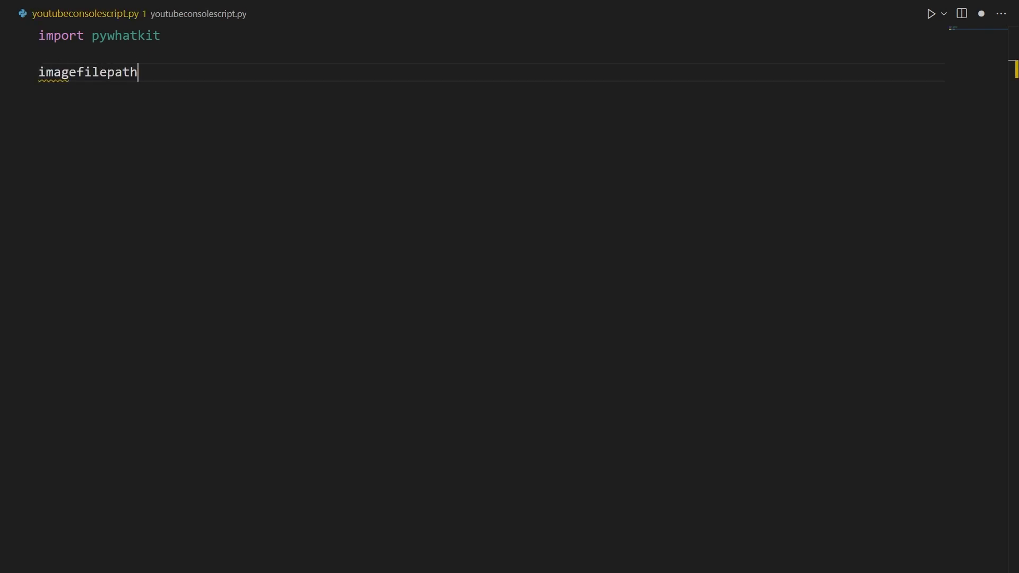
type("= input(\"Enter the path of the image to conv")
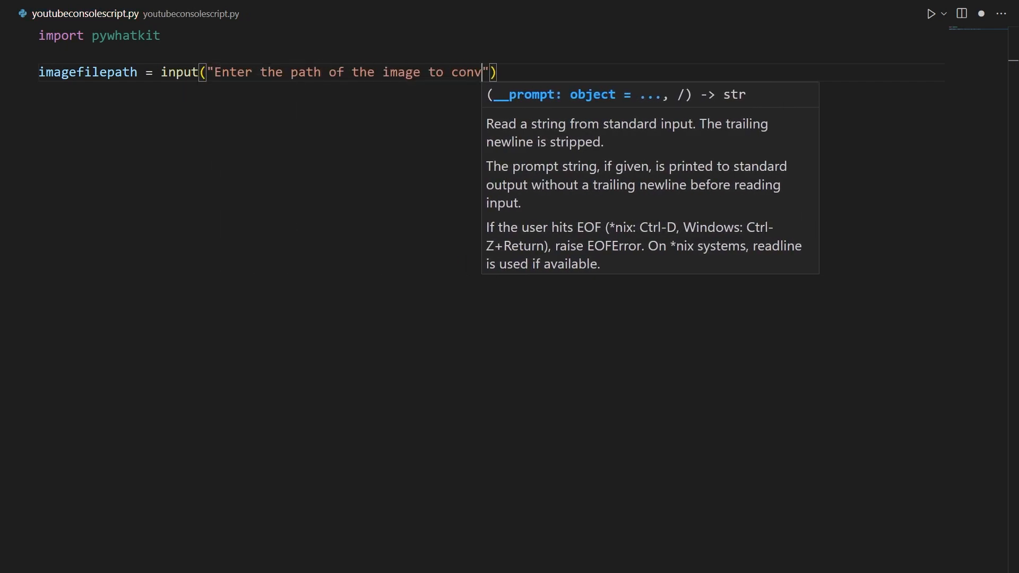
type("ert:")
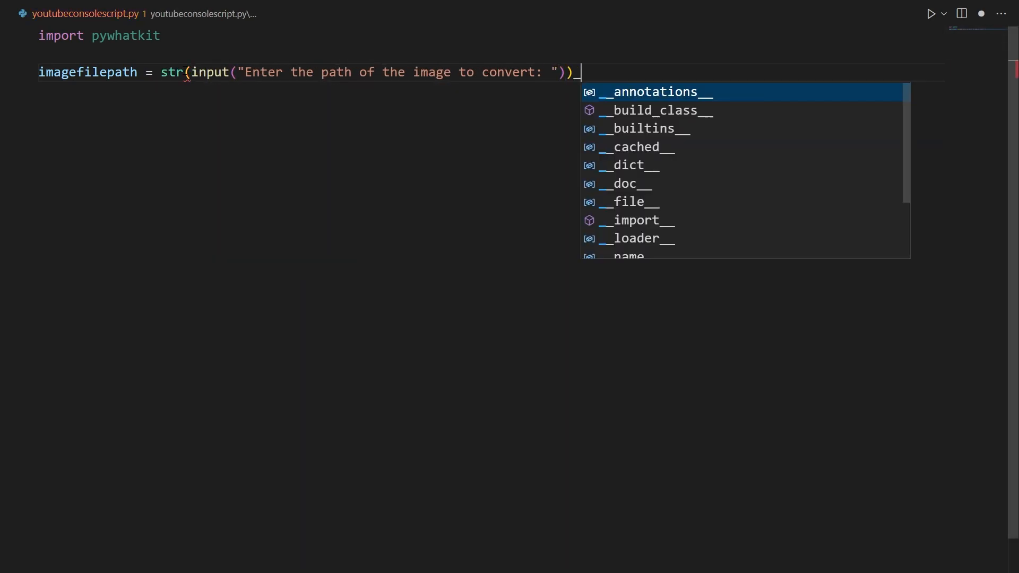
Step: Add a savefilepath variable prompting for the path of the file to save the text in
key("Escape")
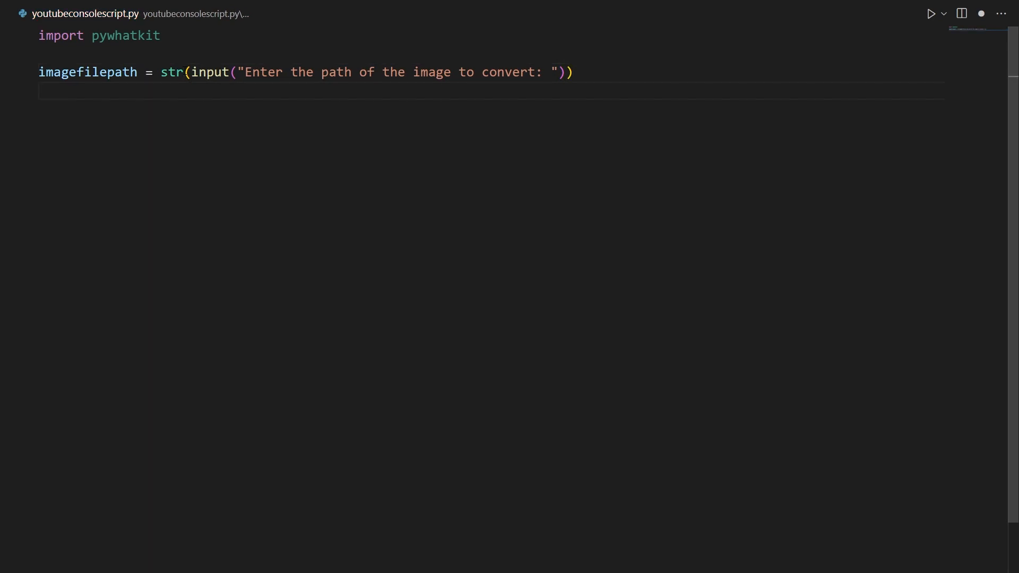
type("savefile")
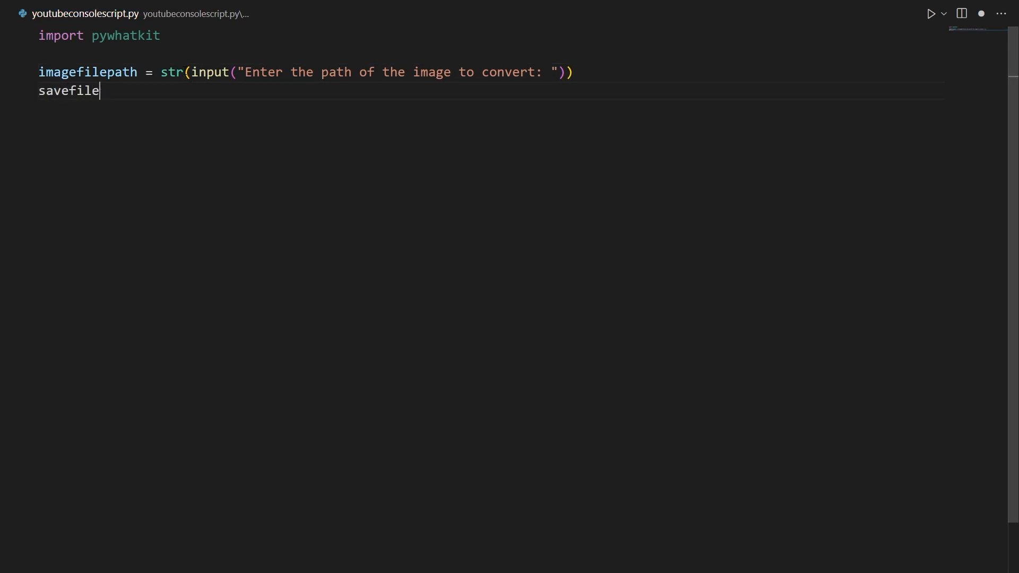
type("path = str")
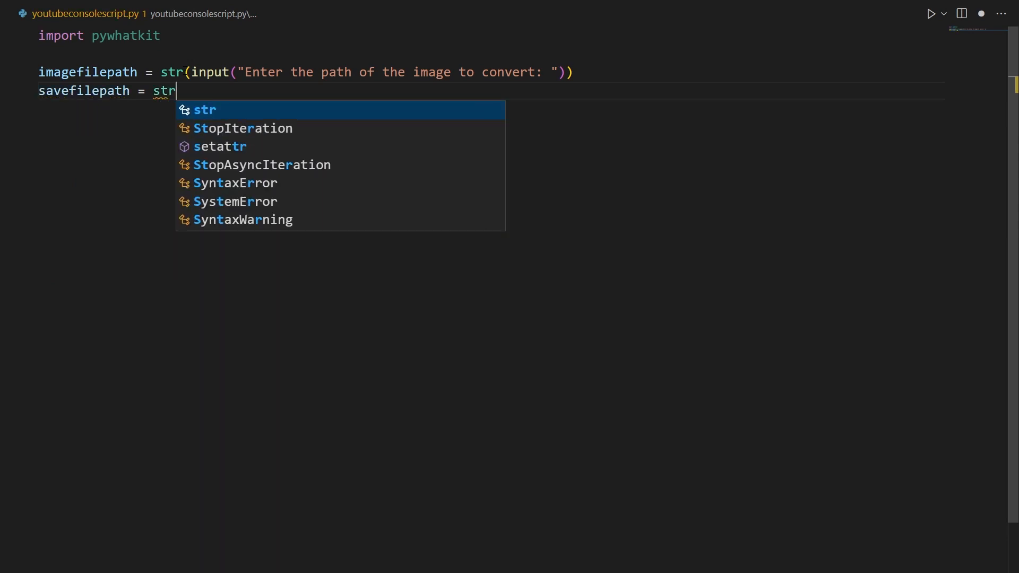
type("(input(\"Enter the path")
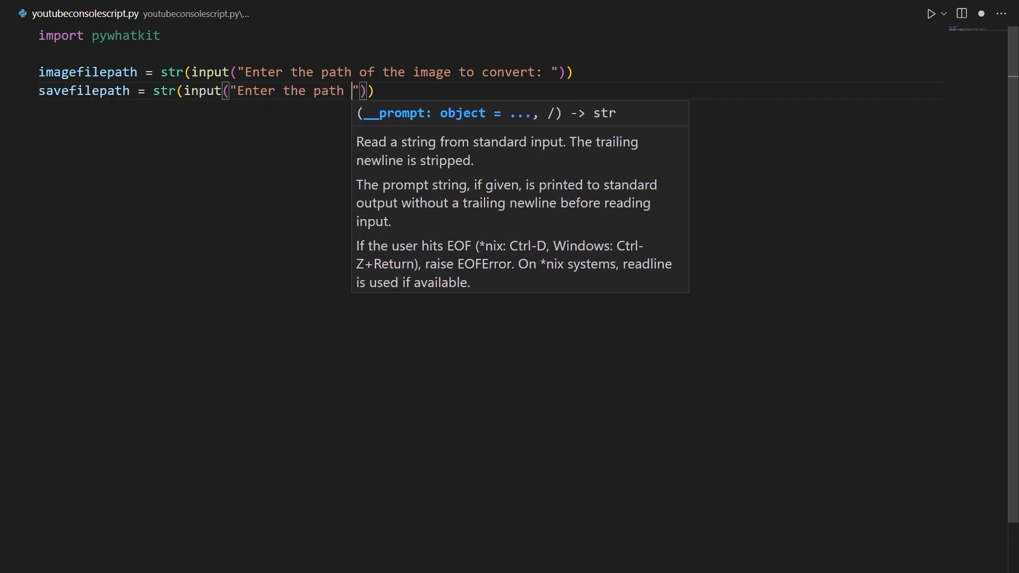
type("of the file to save")
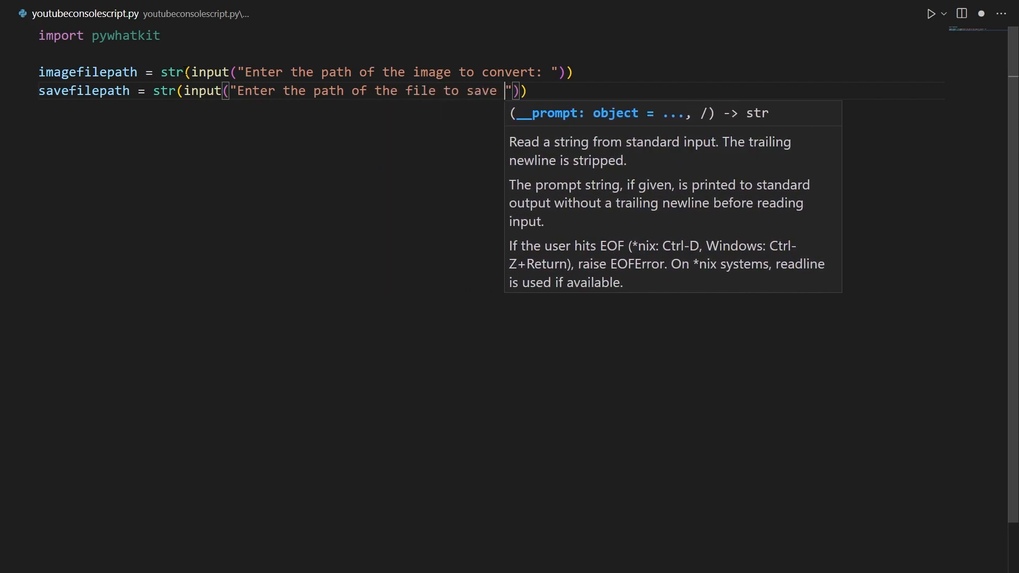
type("the text in:")
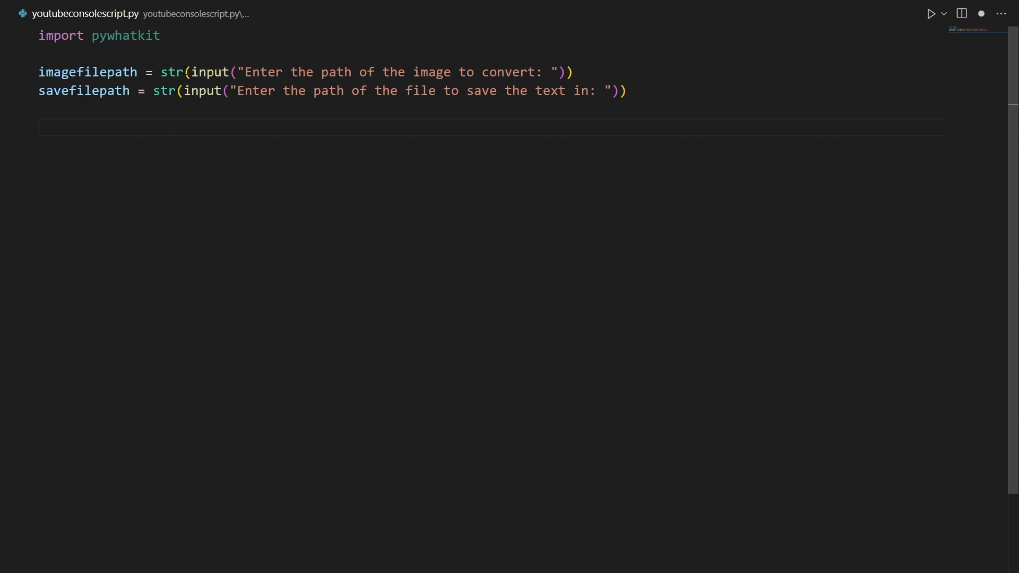
Step: Append pywhatkit.image_to_ascii_art(imagefilepath, savefilepath) and save the script
type("p")
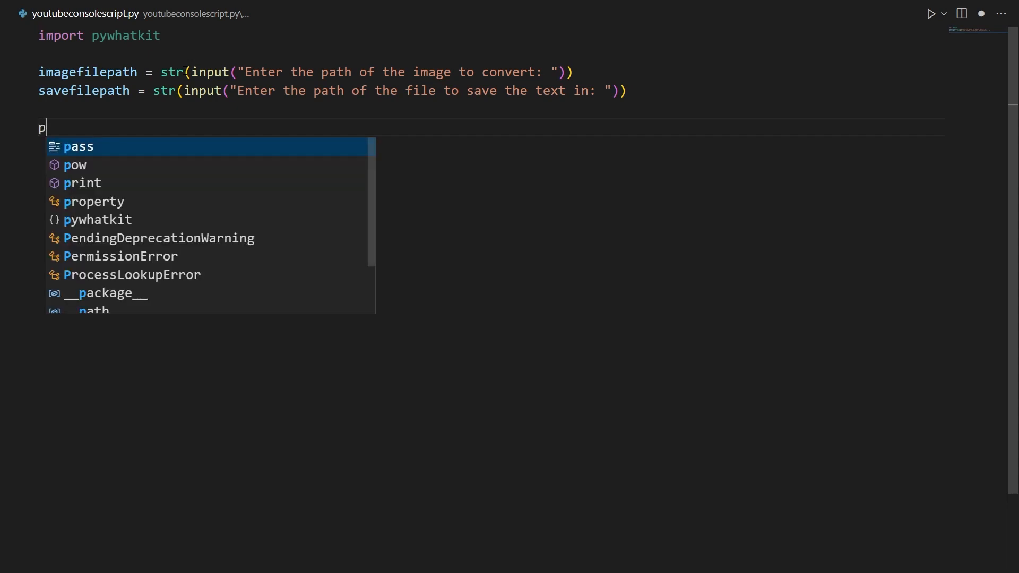
type("ywhatkit.im")
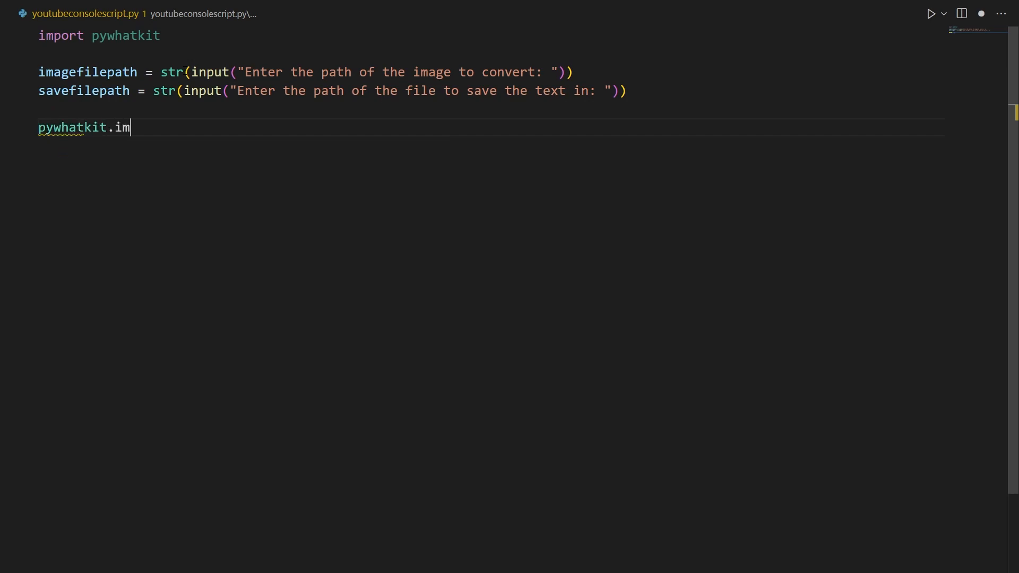
type("age_to_ascii")
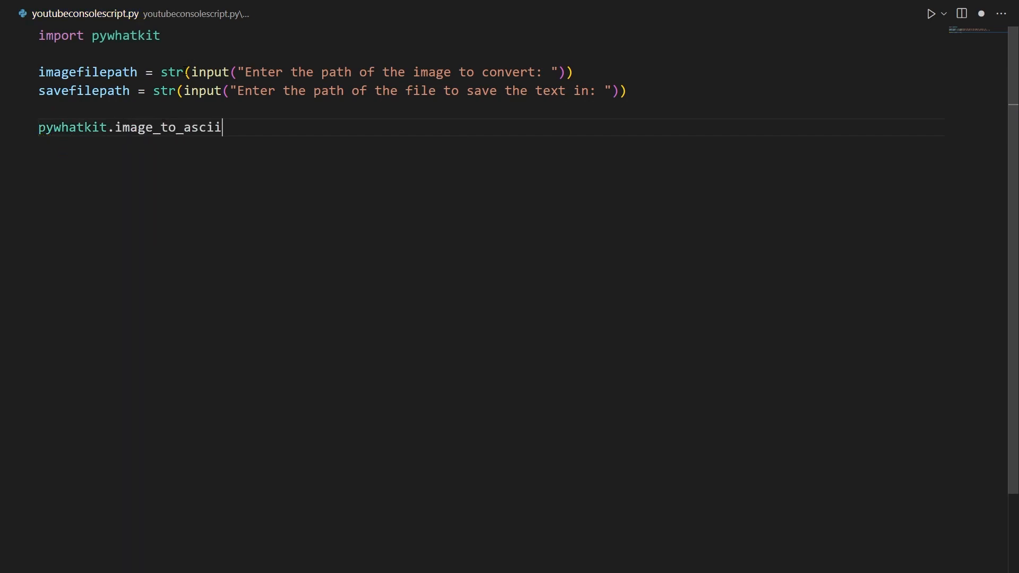
type("_art(imagefilepath, savefilepath")
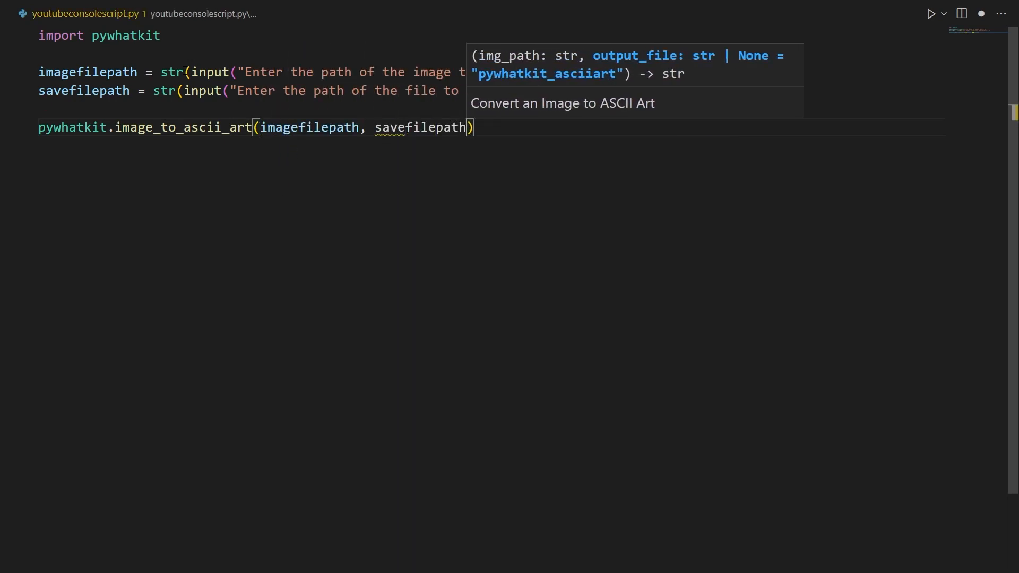
key("ctrl+s")
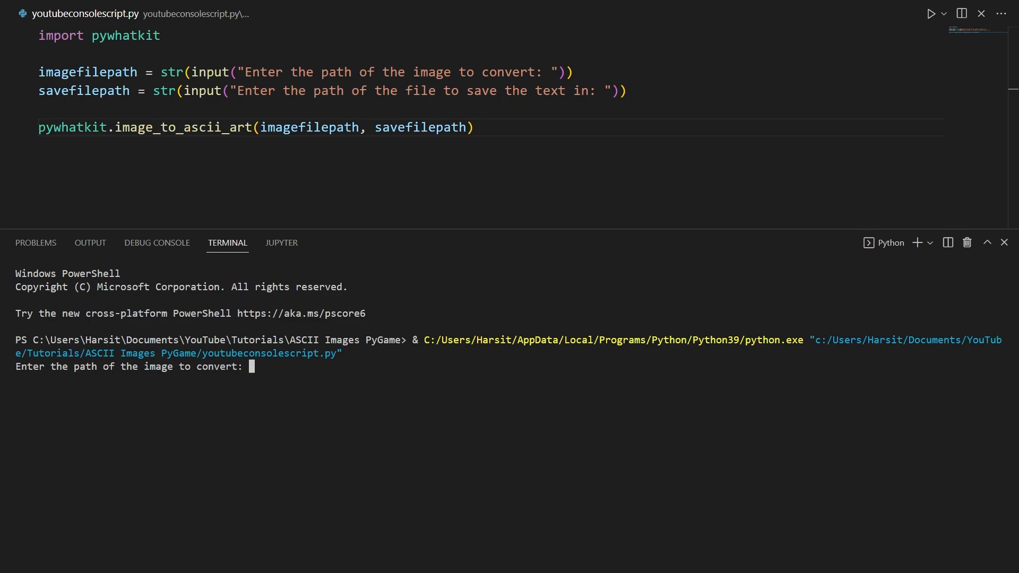
Step: Enter 'test' at the running script's image path prompt
type("test")
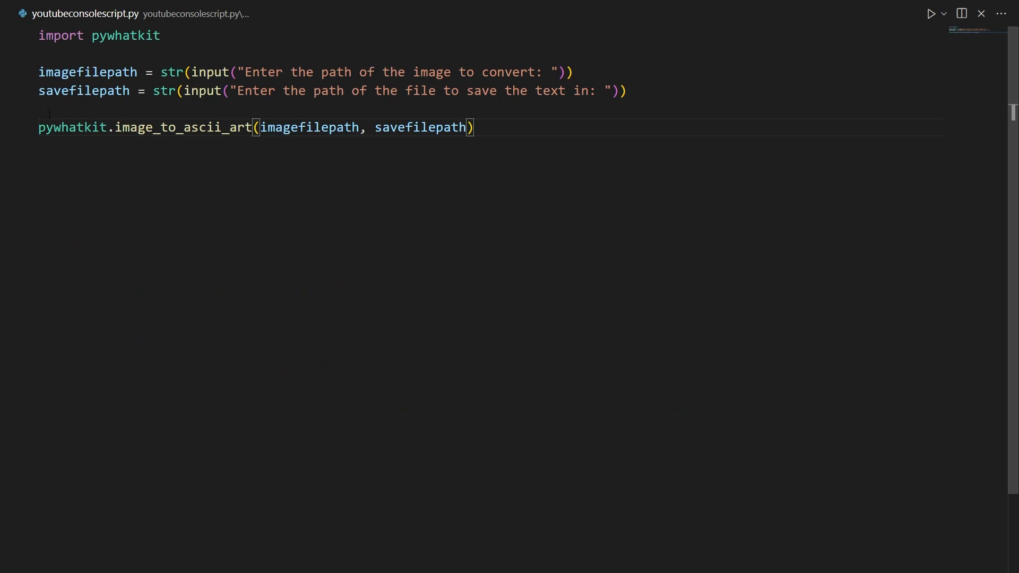
Step: Wrap the pywhatkit call in try, add except printing "Error", and rerun the script
double_click(72, 127)
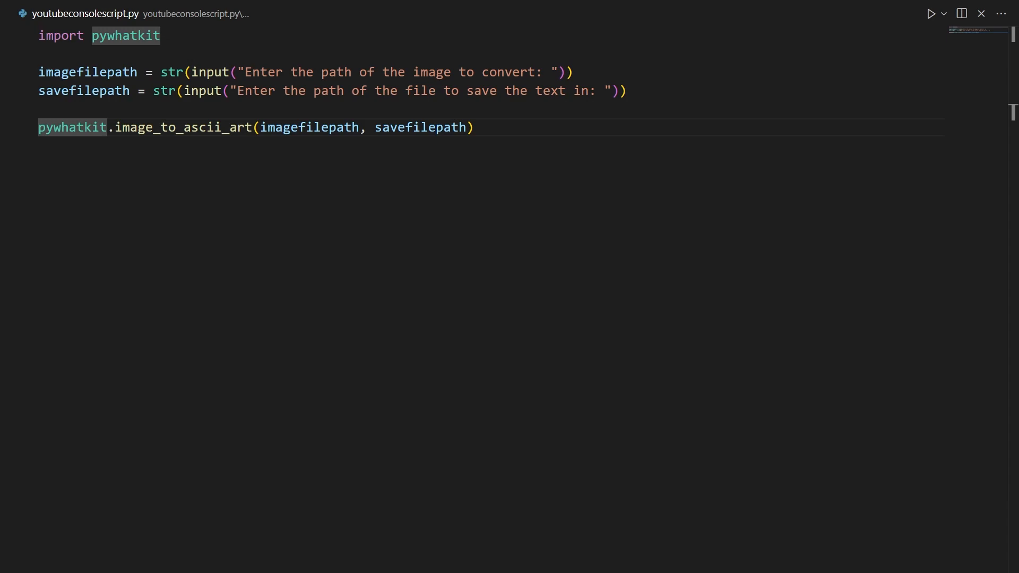
type("try:")
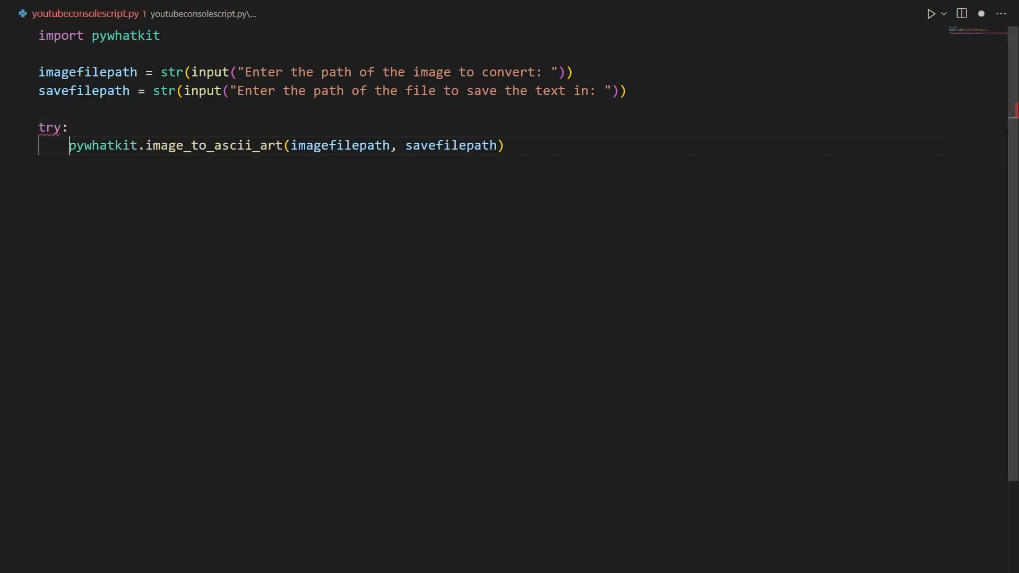
type("except:")
type("print")
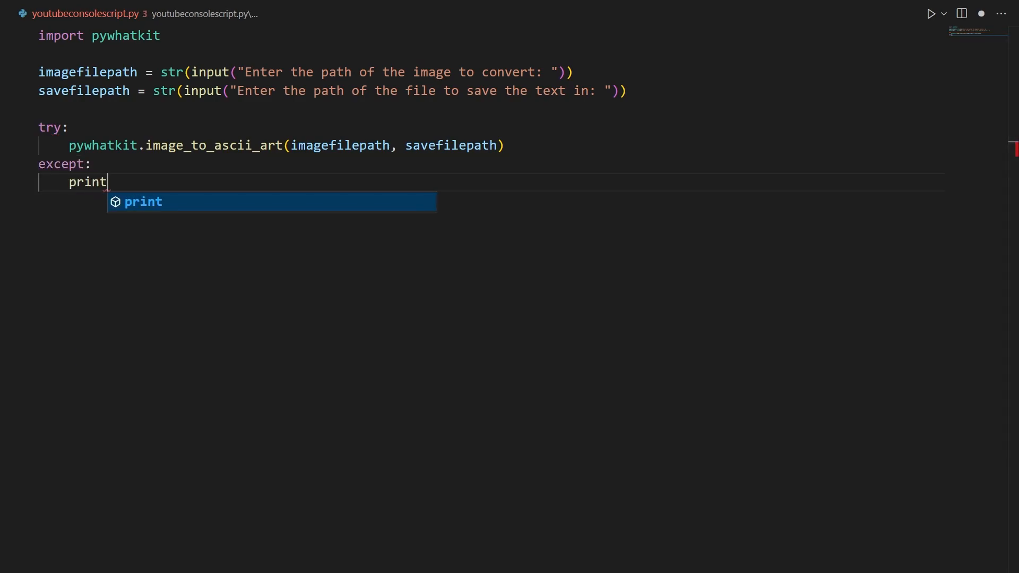
type("(\"Error\"")
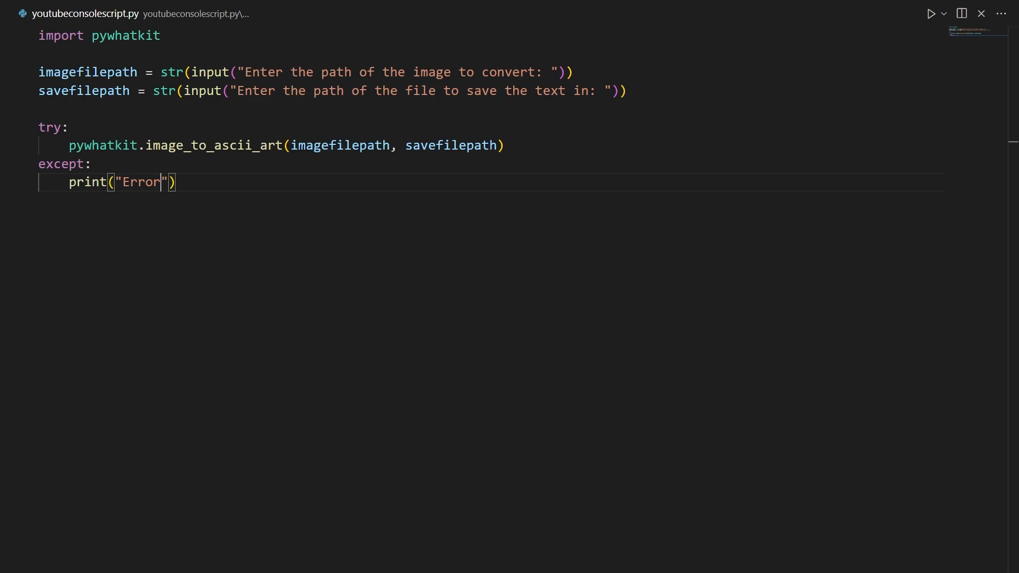
left_click(929, 13)
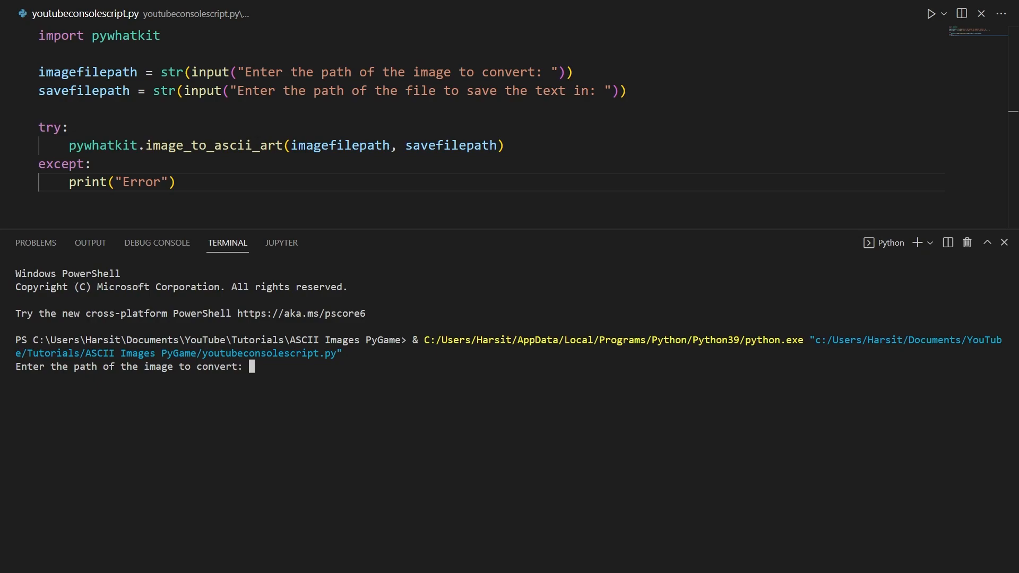
Step: Run the script with Patrick.jpg as the image path and a Patrick .txt output path
type("test")
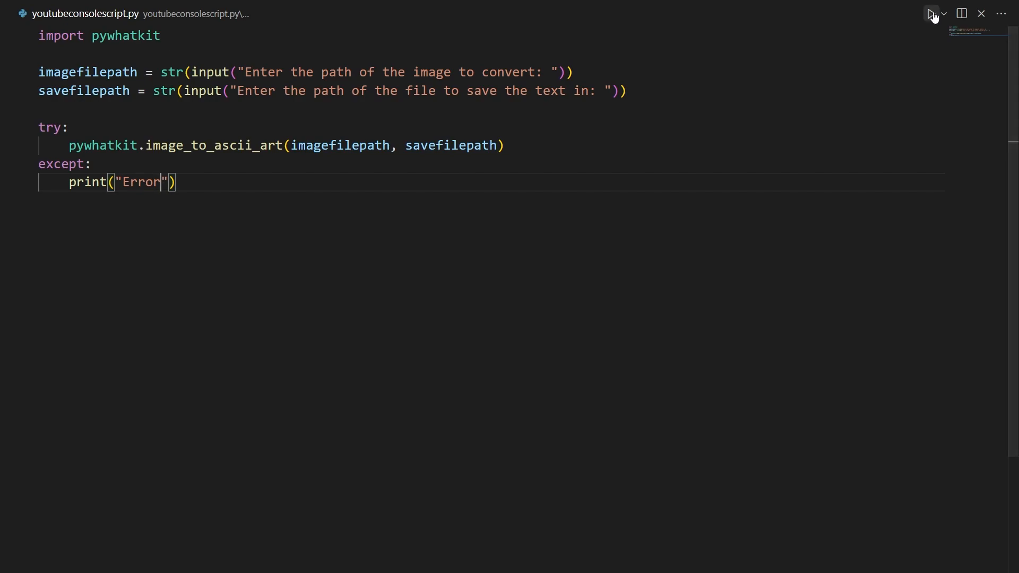
left_click(930, 13)
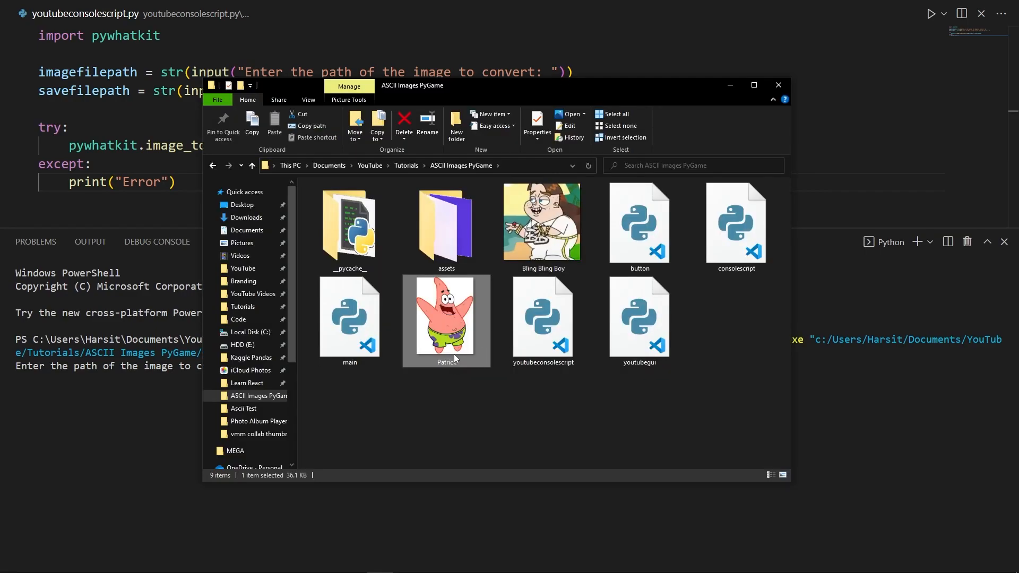
mouse_move(453, 357)
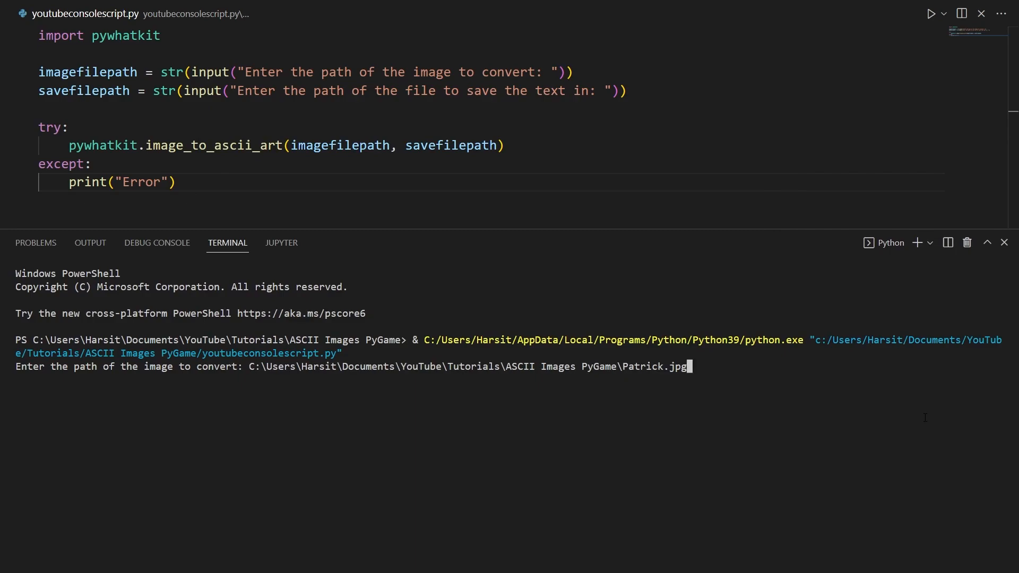
key("enter")
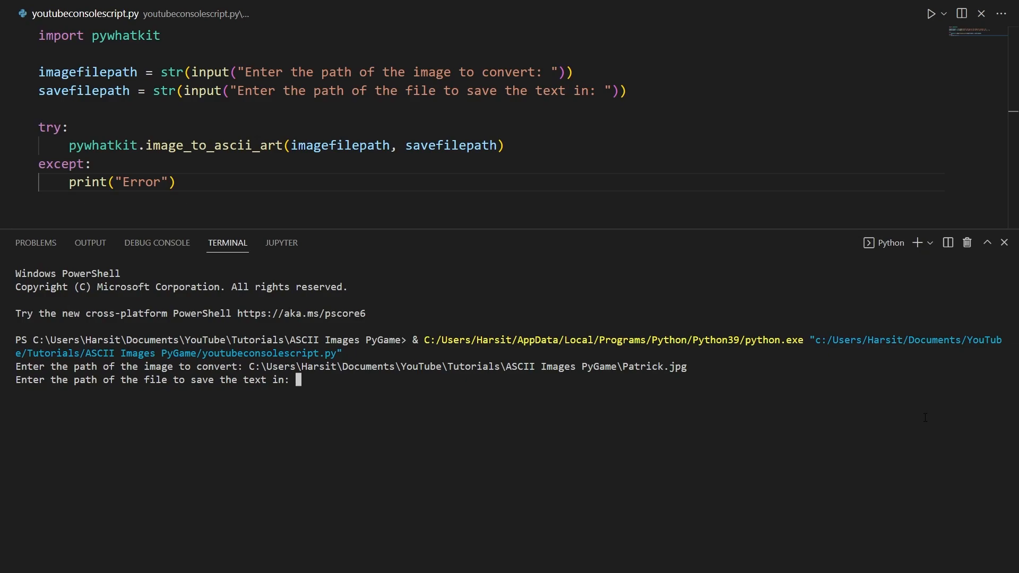
type("C:\\Users\\Harsit\\Documents\\YouTube\\Tutorials\\ASCII Images PyGame\\Patrick.jpg")
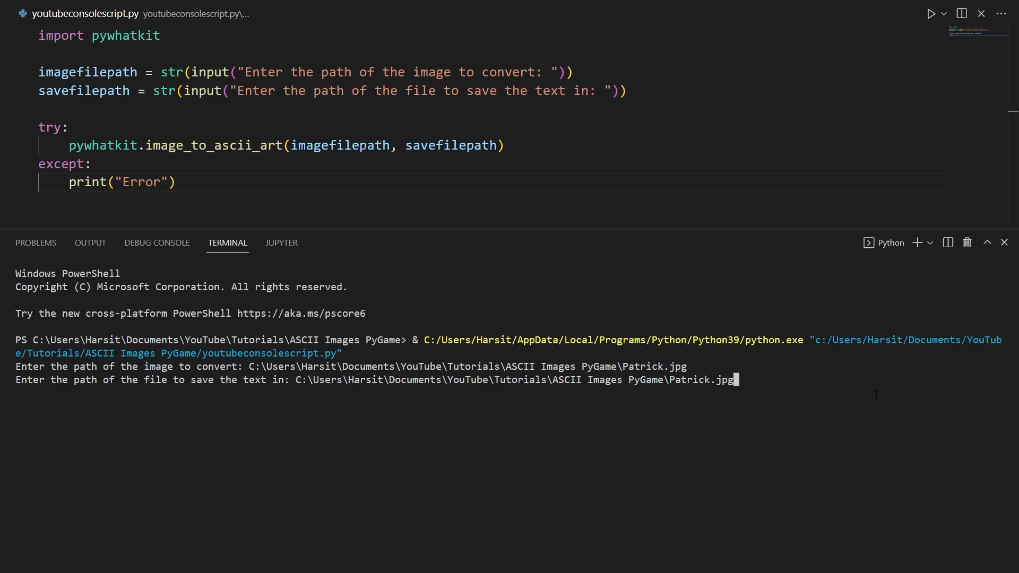
type("txt")
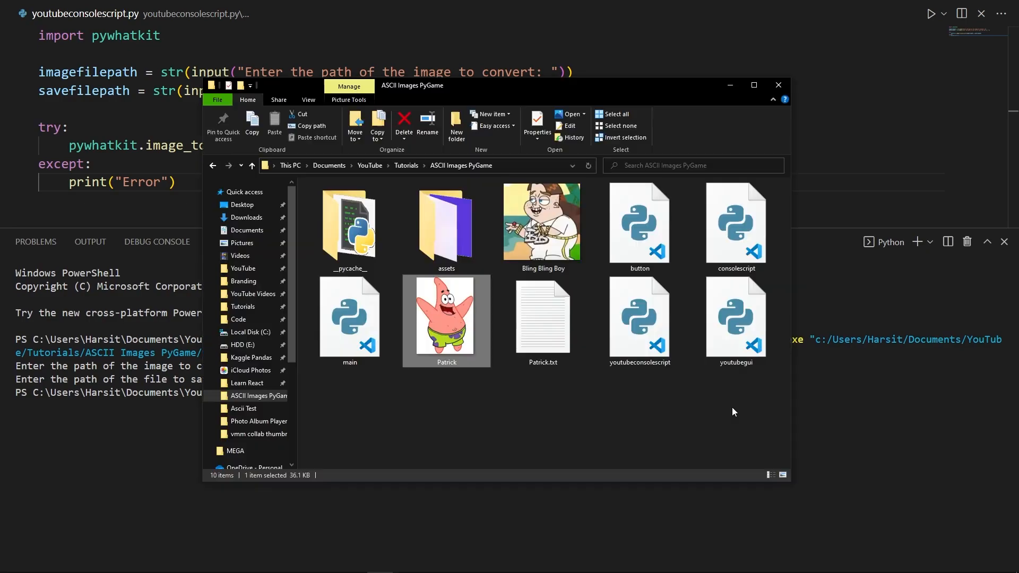
Step: Open Patrick.txt in Notepad and maximize the window
left_click(542, 321)
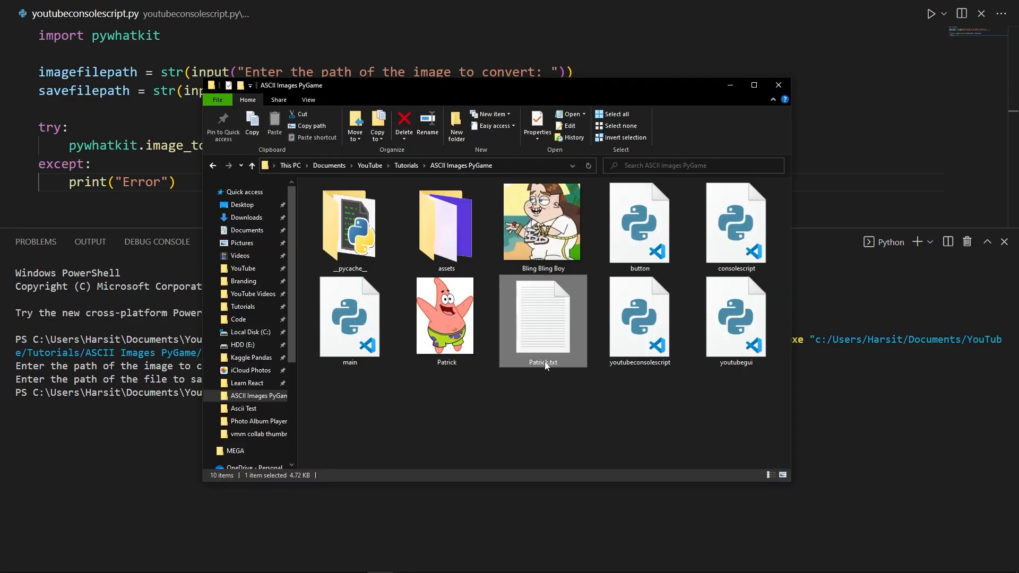
double_click(542, 318)
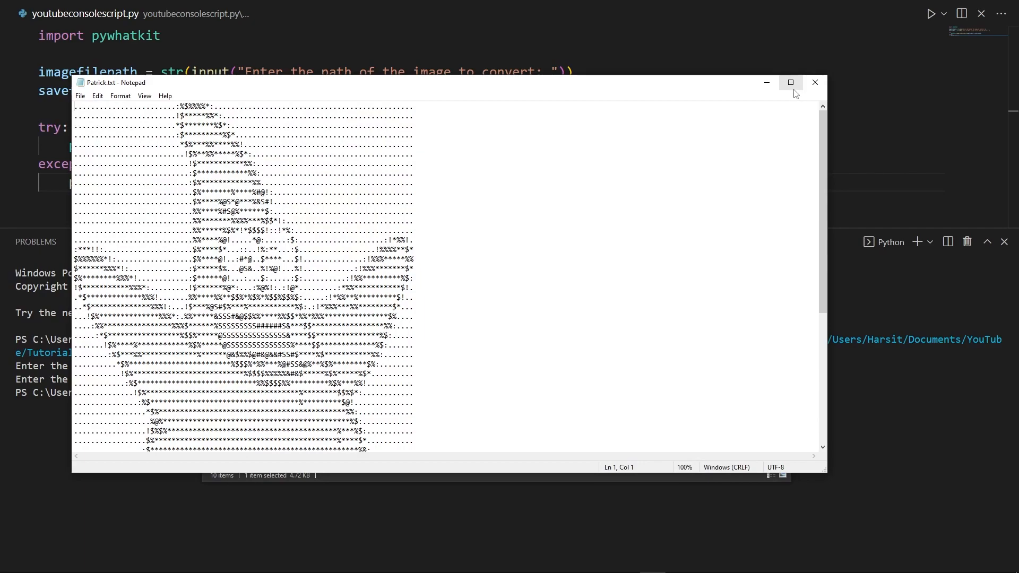
left_click(790, 81)
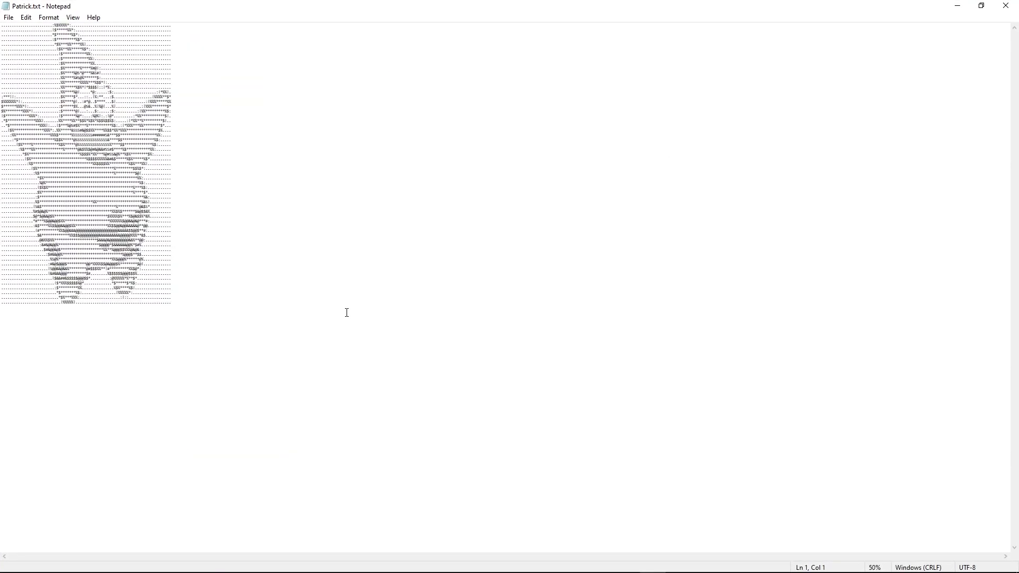
mouse_move(339, 318)
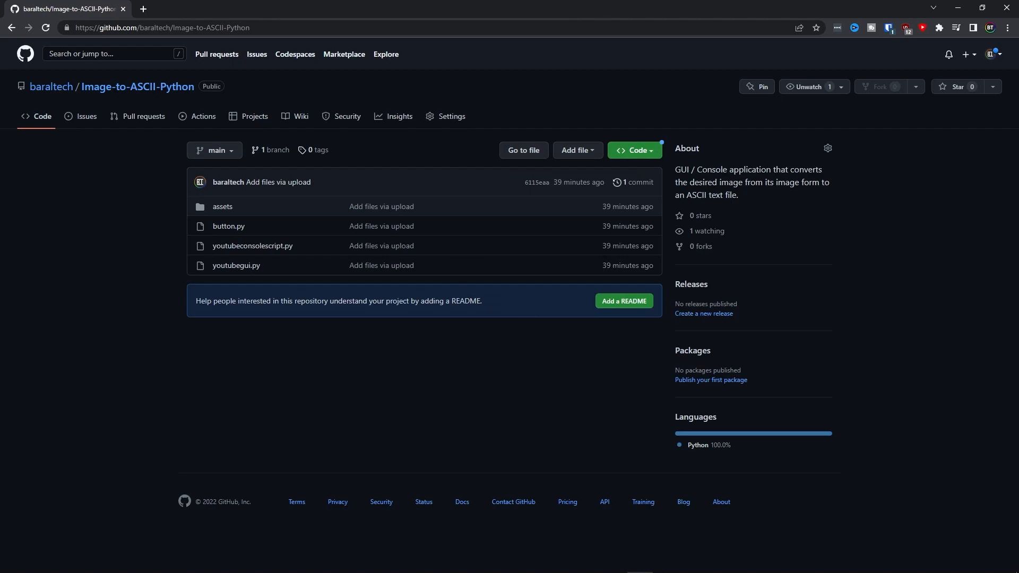
Step: Show the clone and download options on the Image-to-ASCII-Python repository
left_click(633, 150)
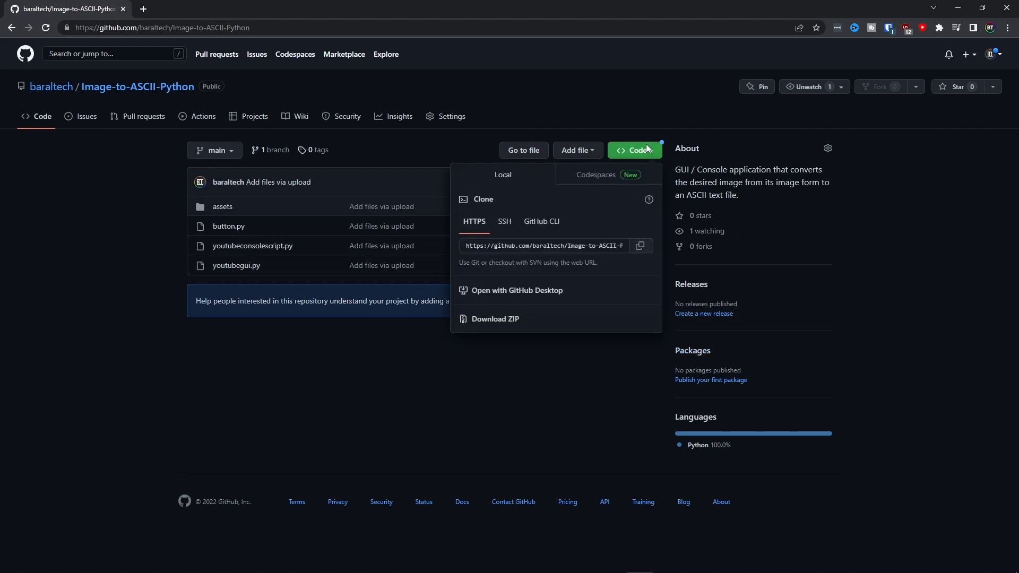
mouse_move(494, 318)
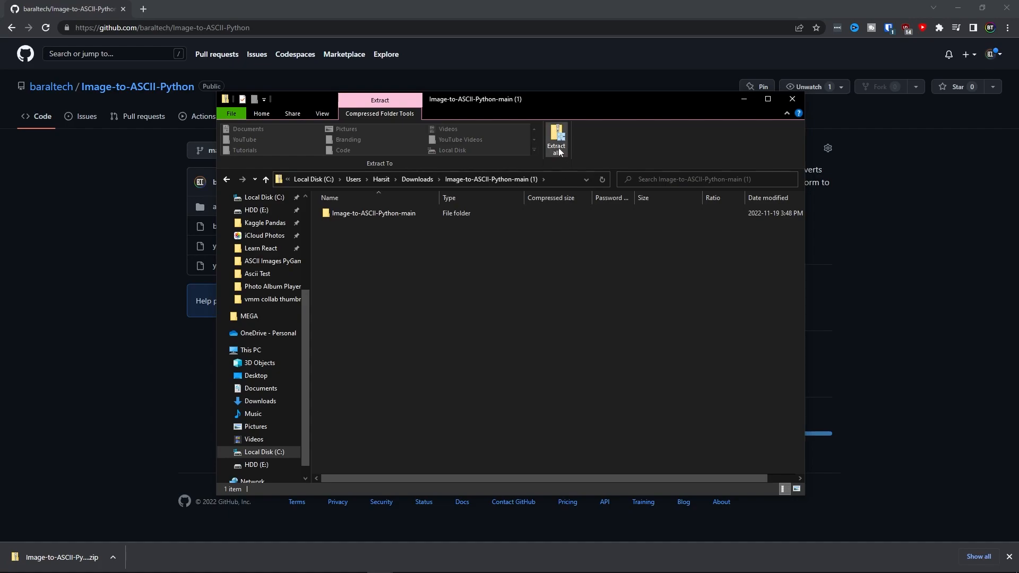
Step: Extract the downloaded ZIP and open Image-to-ASCII-Python-main in VS Code
left_click(555, 139)
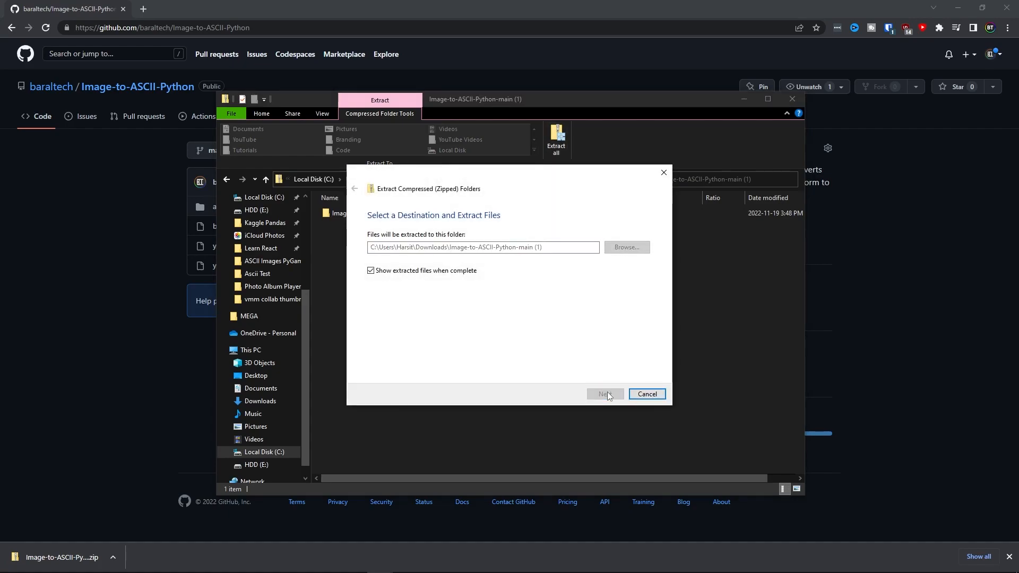
left_click(604, 394)
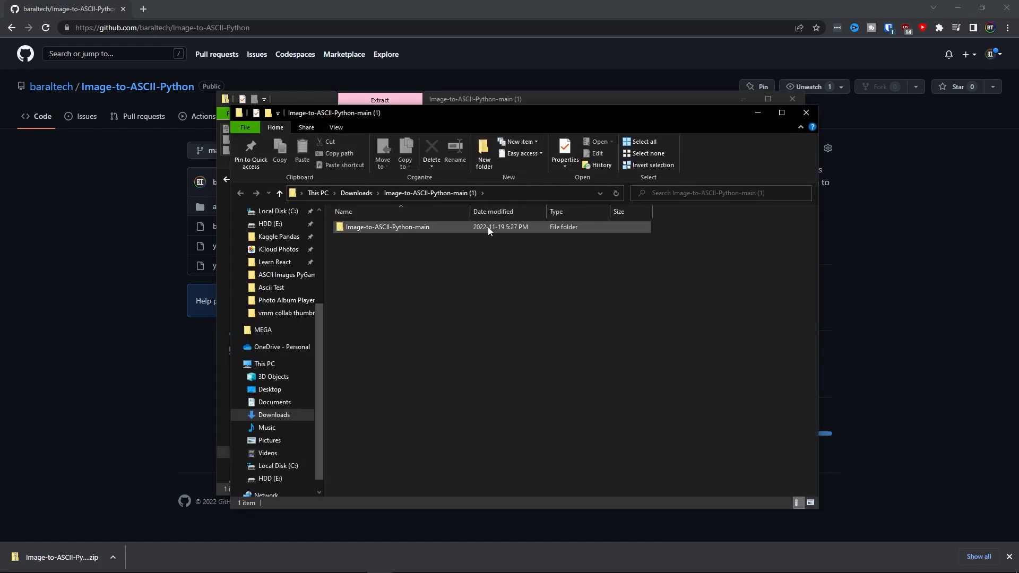
left_click(387, 226)
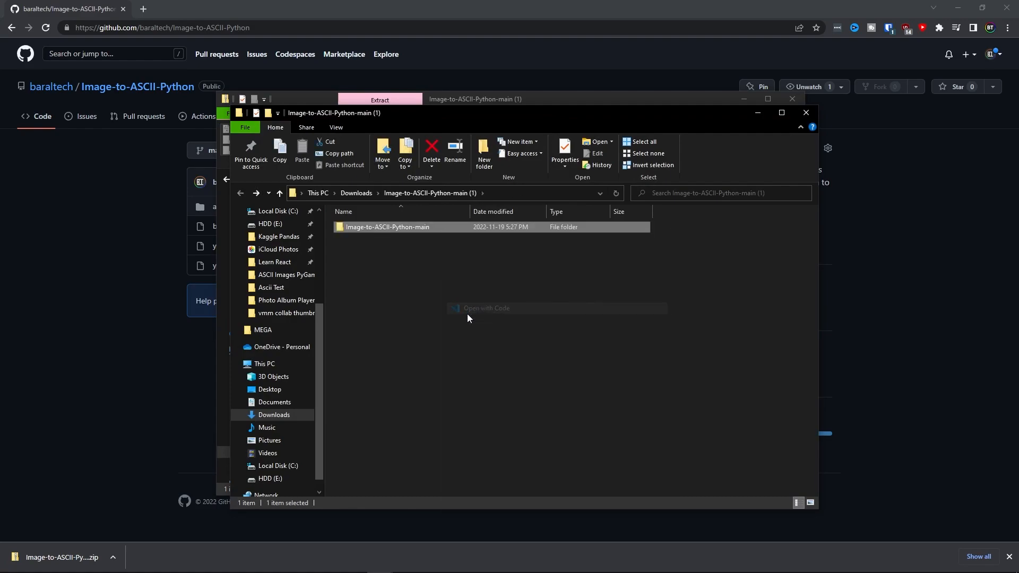
left_click(486, 308)
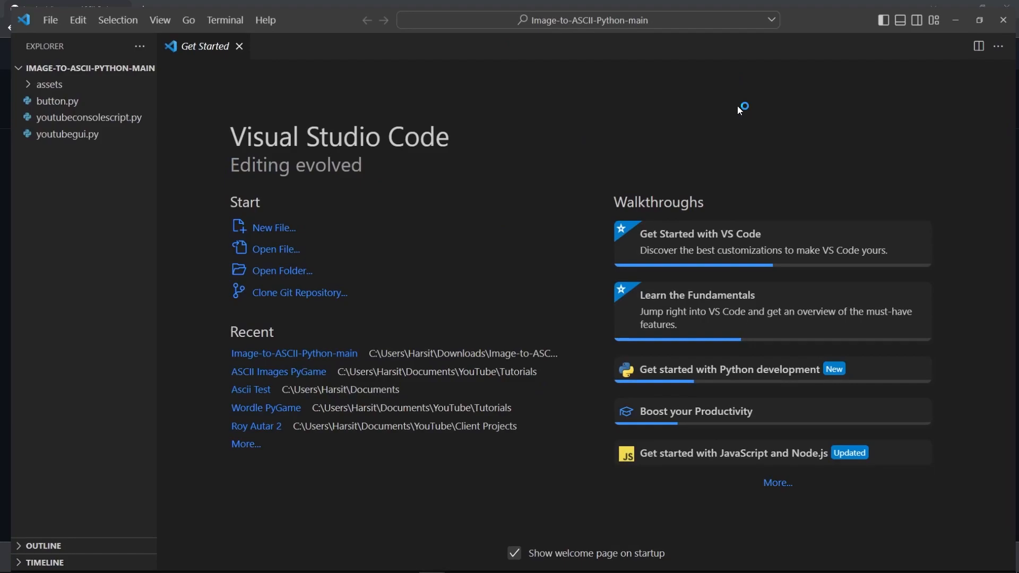
Step: Launch youtubegui.py and load the Bling Bling Boy image into Image to ASCII
double_click(67, 134)
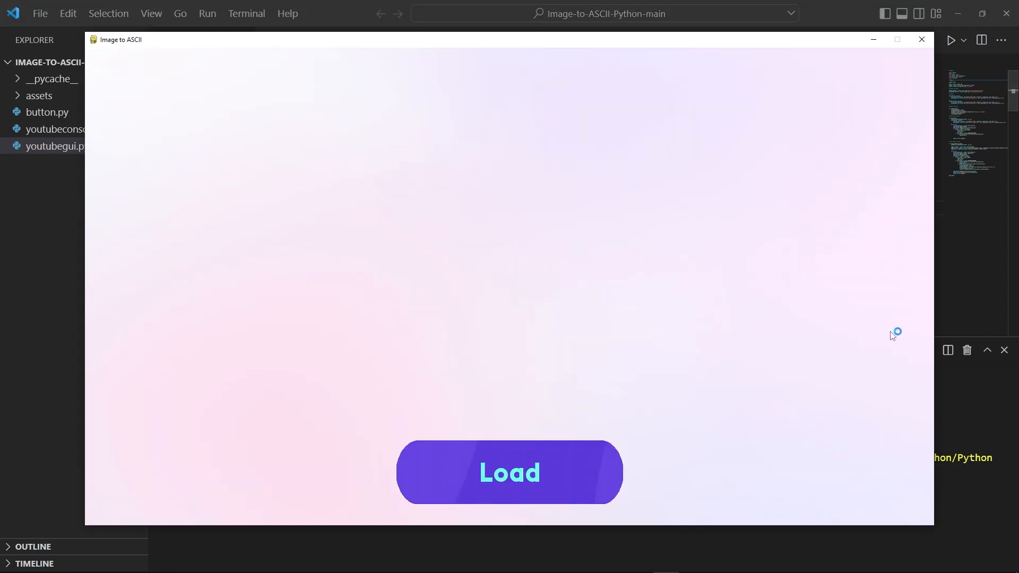
mouse_move(798, 430)
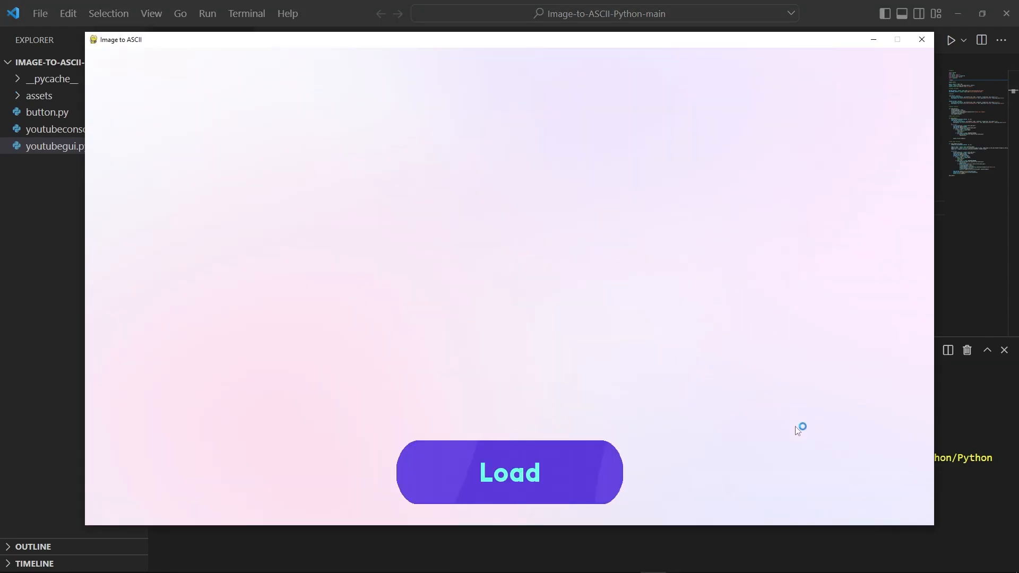
left_click(508, 472)
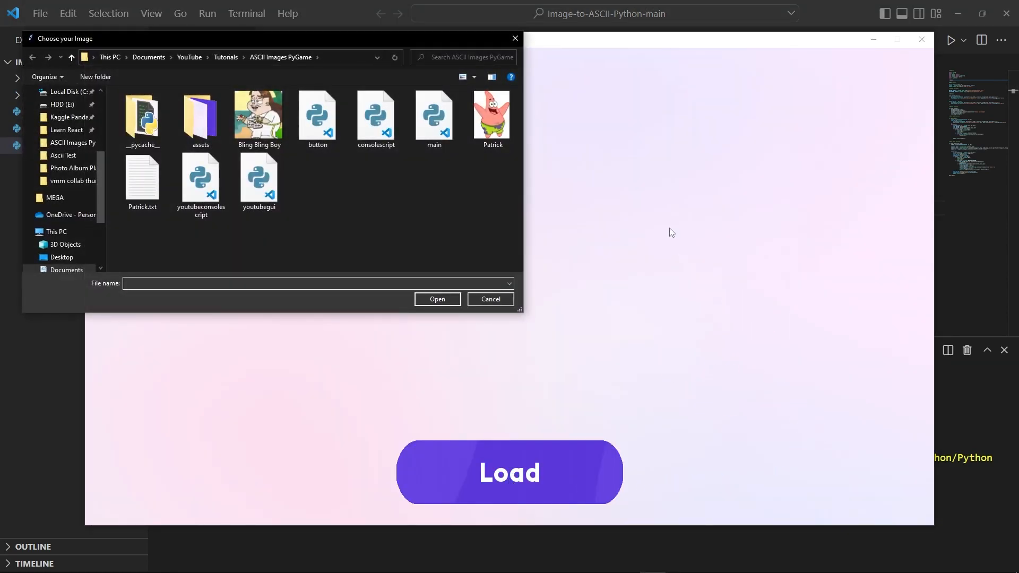
left_click(258, 117)
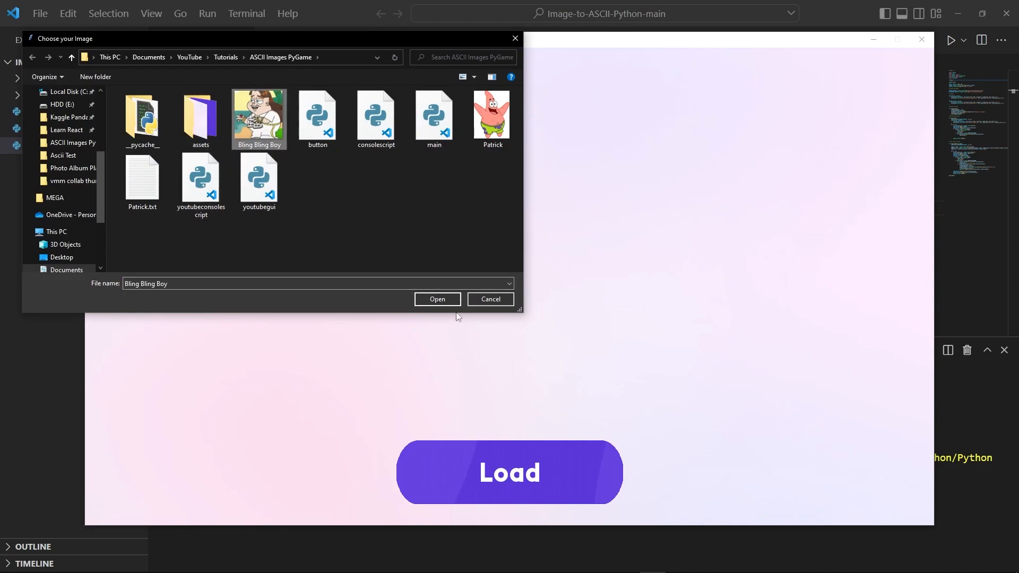
left_click(437, 298)
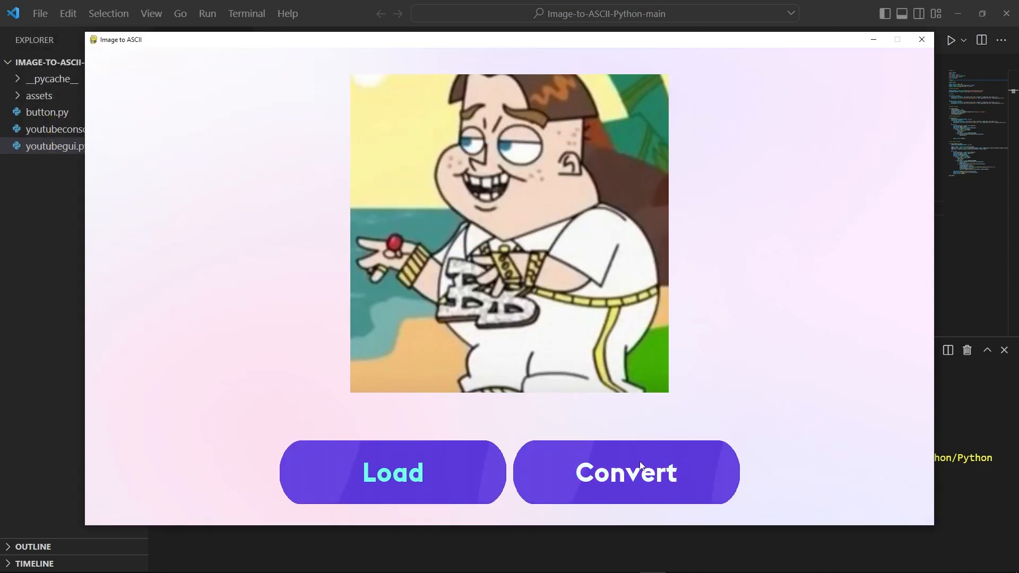
Step: Convert the image to ASCII and save it as 'Bling Bling B'
left_click(624, 472)
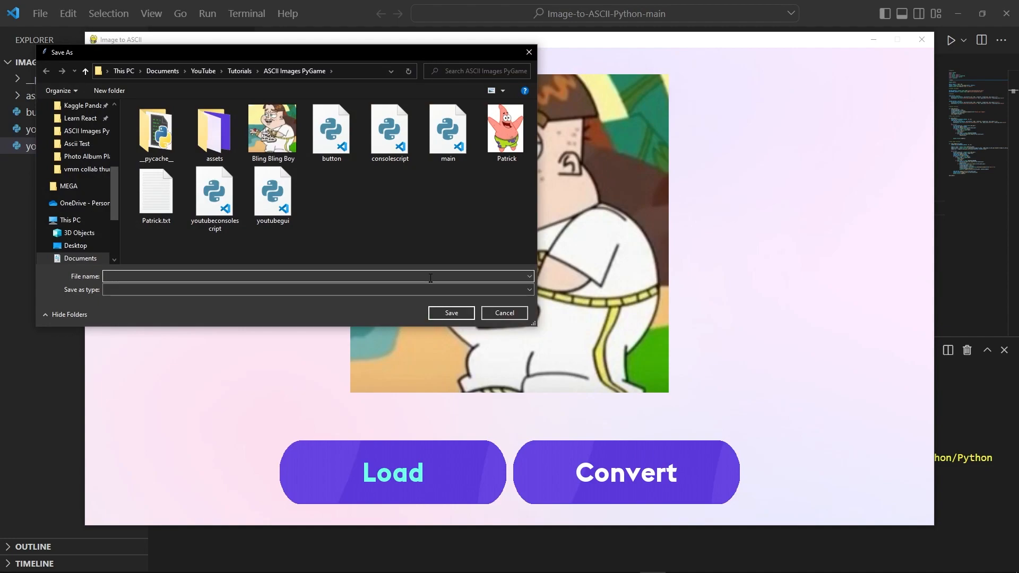
type("Bling Bling B")
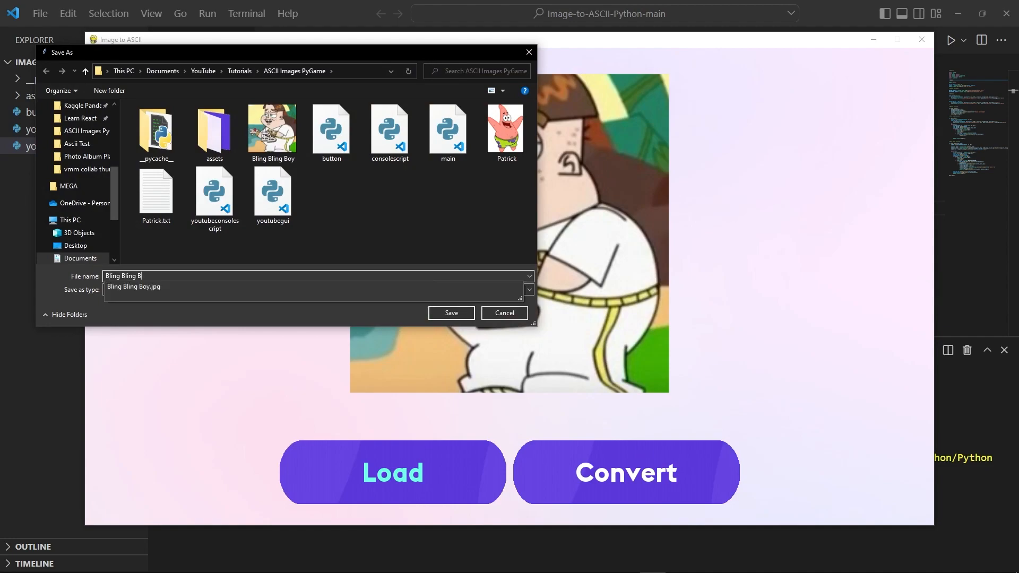
left_click(450, 313)
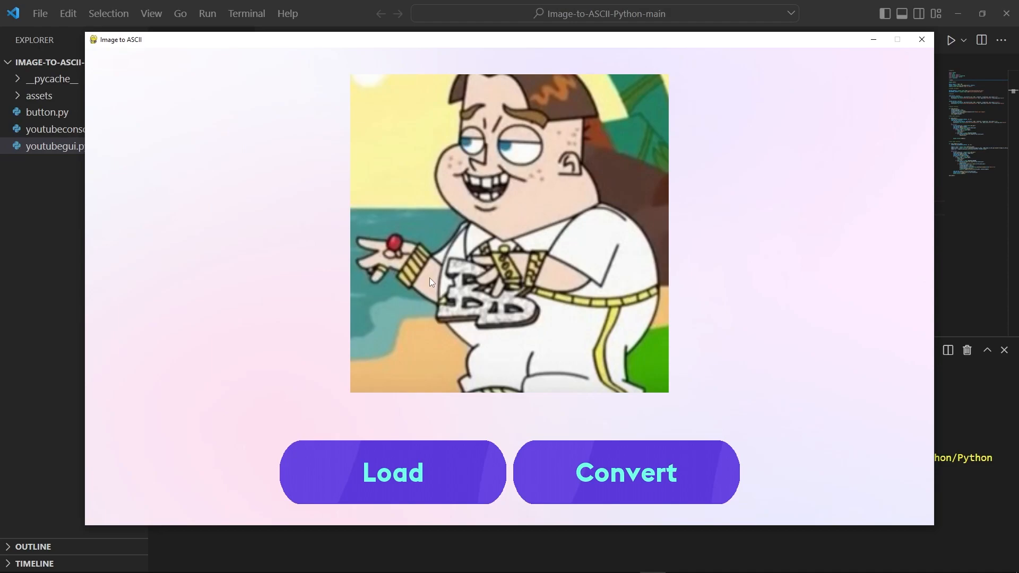
Step: Open the saved Bling Bling Boy text file and maximize the Notepad window
left_click(624, 472)
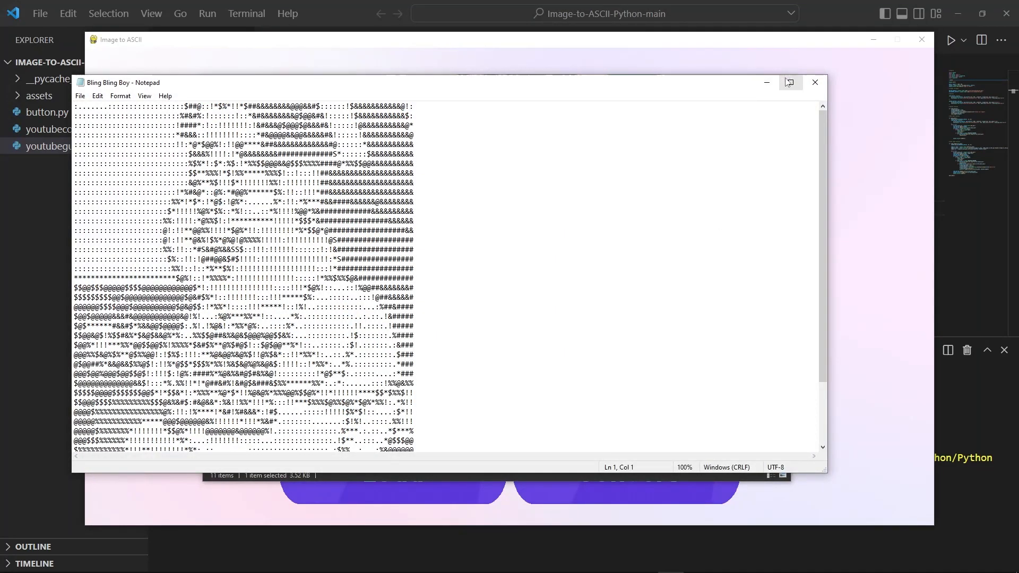
left_click(788, 82)
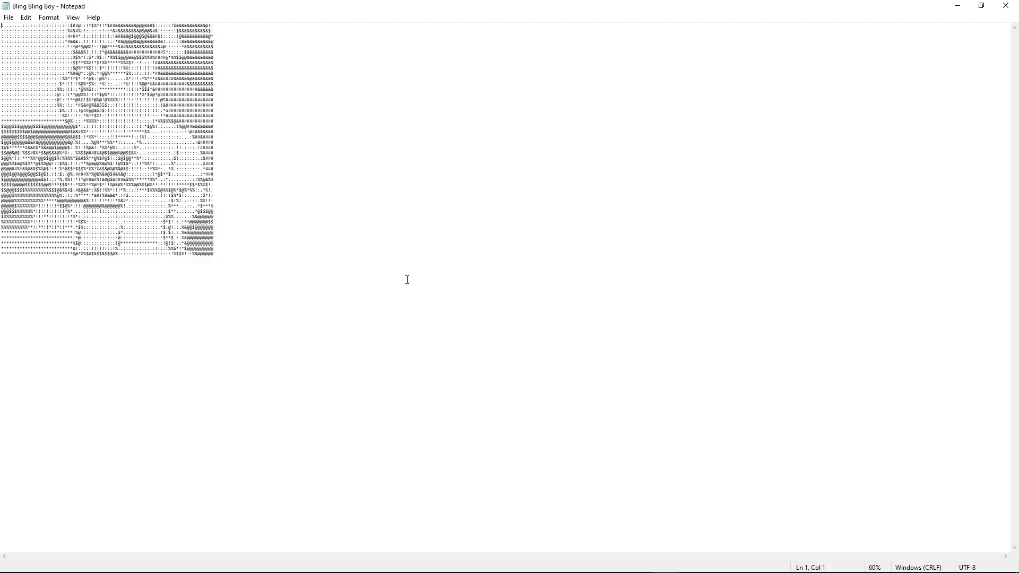
mouse_move(426, 284)
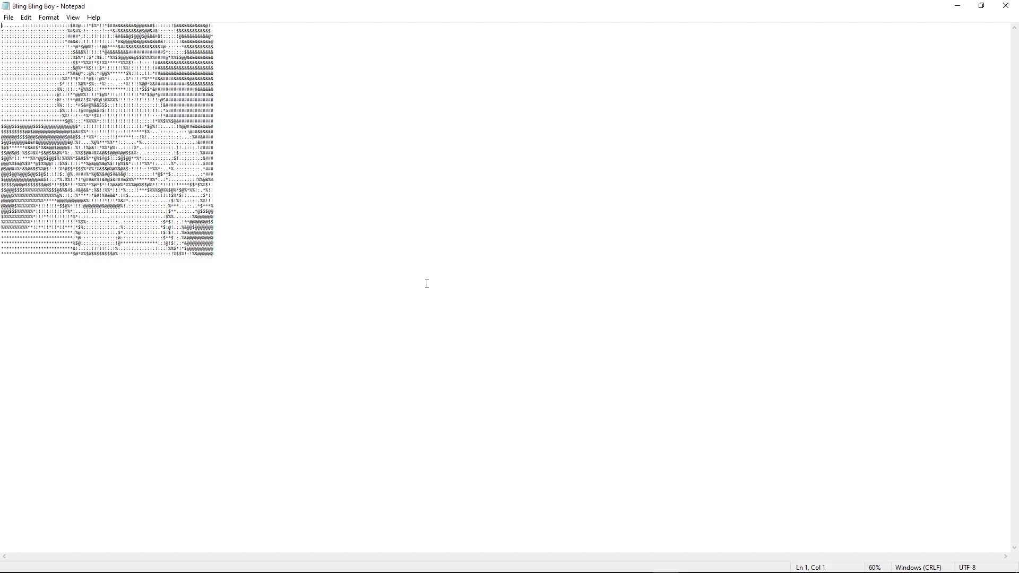